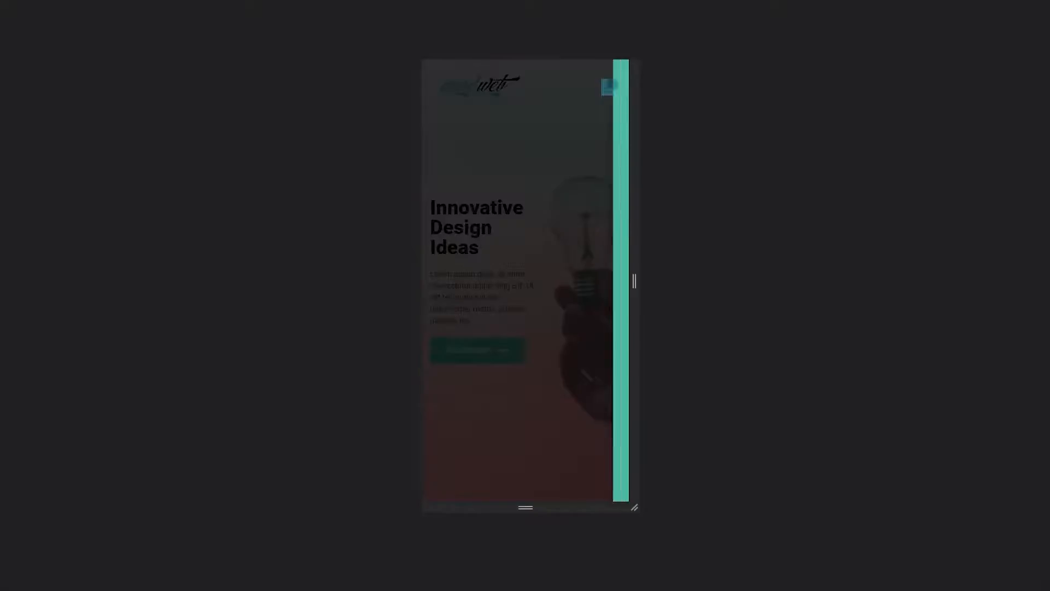
Open and close the off-canvas menu preview, then scroll down the homepage.
{"action": "left_click", "coordinate": [609, 86]}
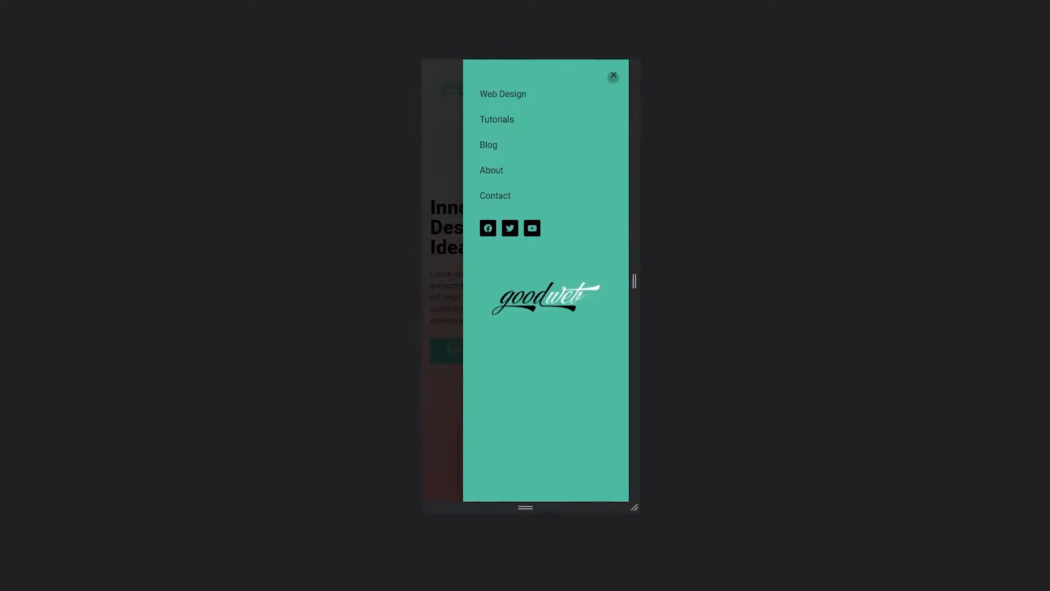
{"action": "left_click", "coordinate": [613, 75]}
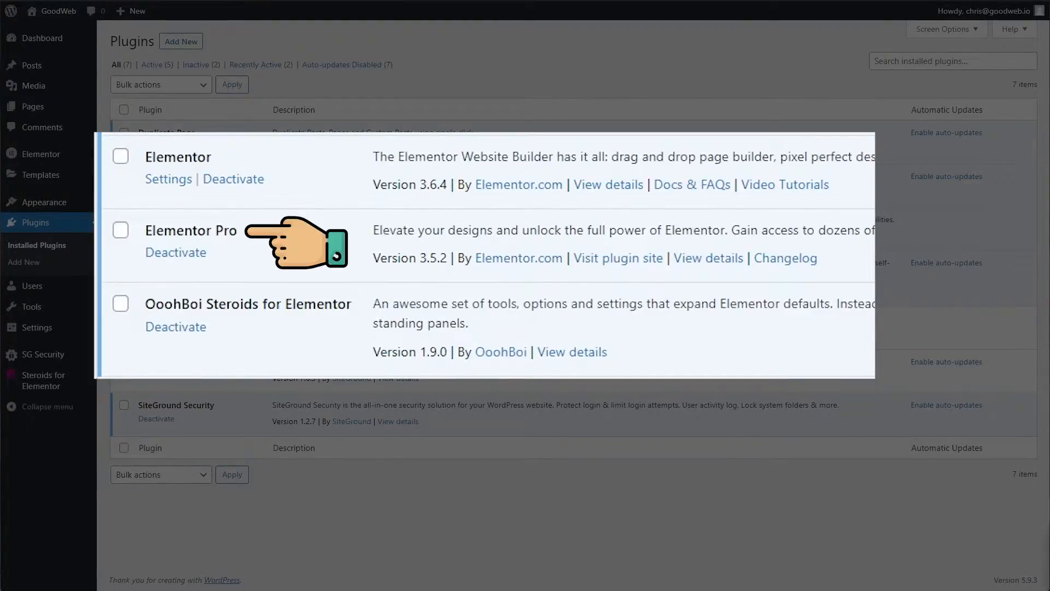
{"action": "mouse_move", "coordinate": [382, 315]}
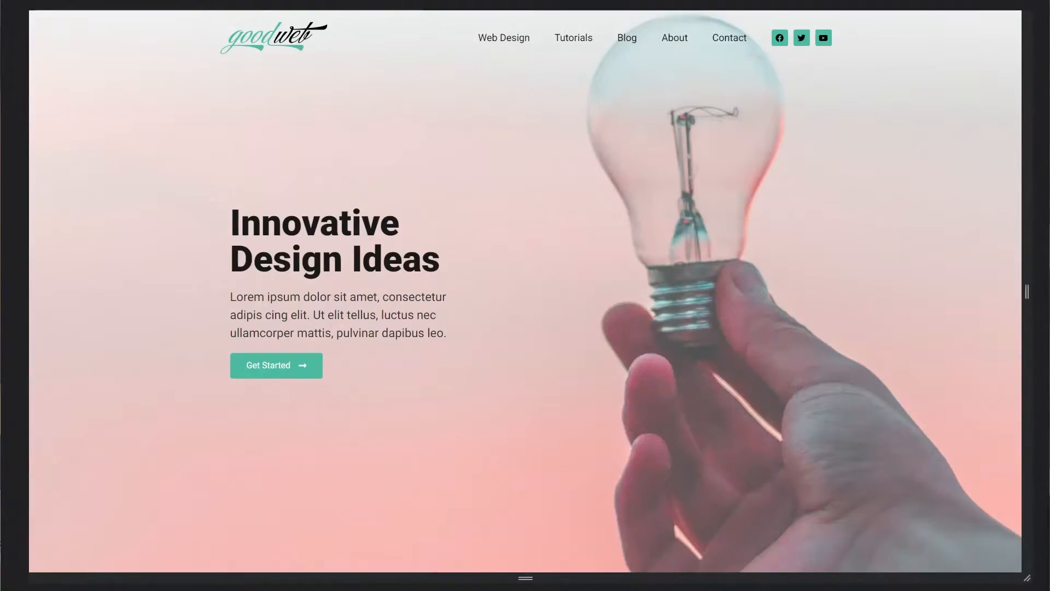
{"action": "scroll", "scroll_direction": "down", "scroll_amount": 3}
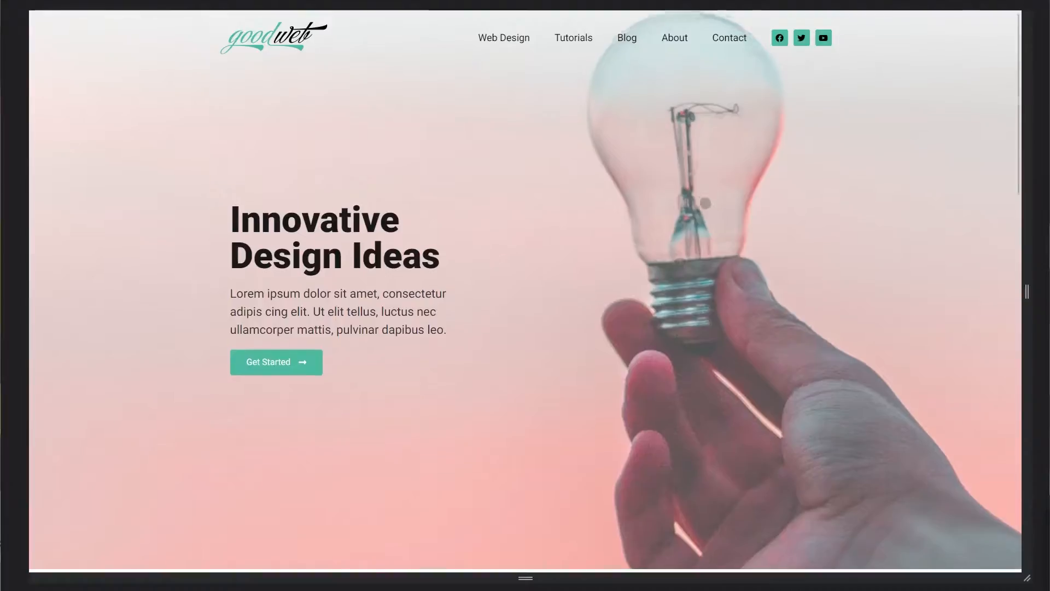
{"action": "scroll", "scroll_direction": "down", "scroll_amount": 3}
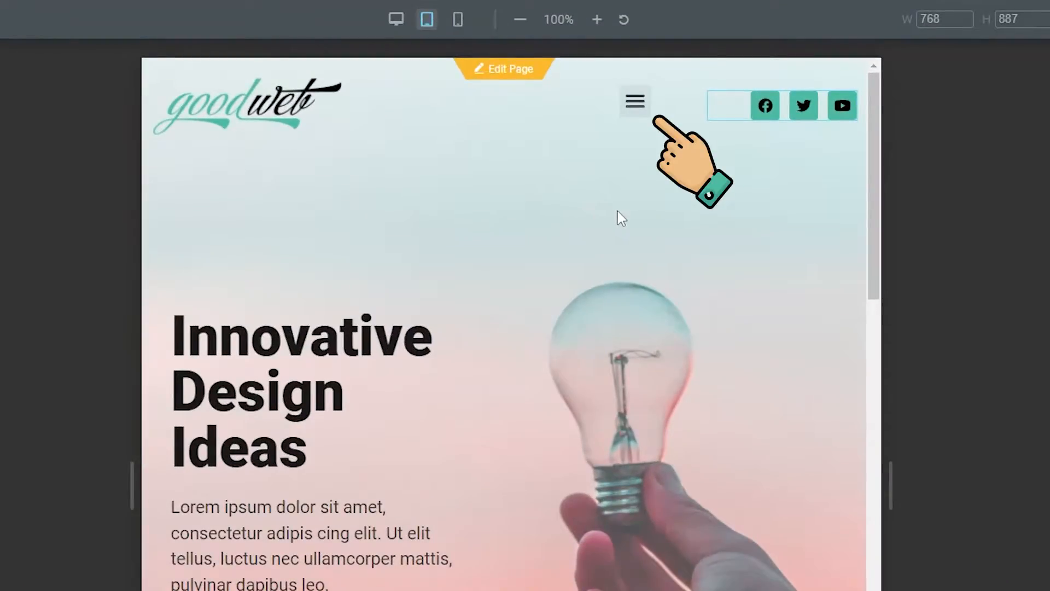
{"action": "left_click", "coordinate": [634, 101]}
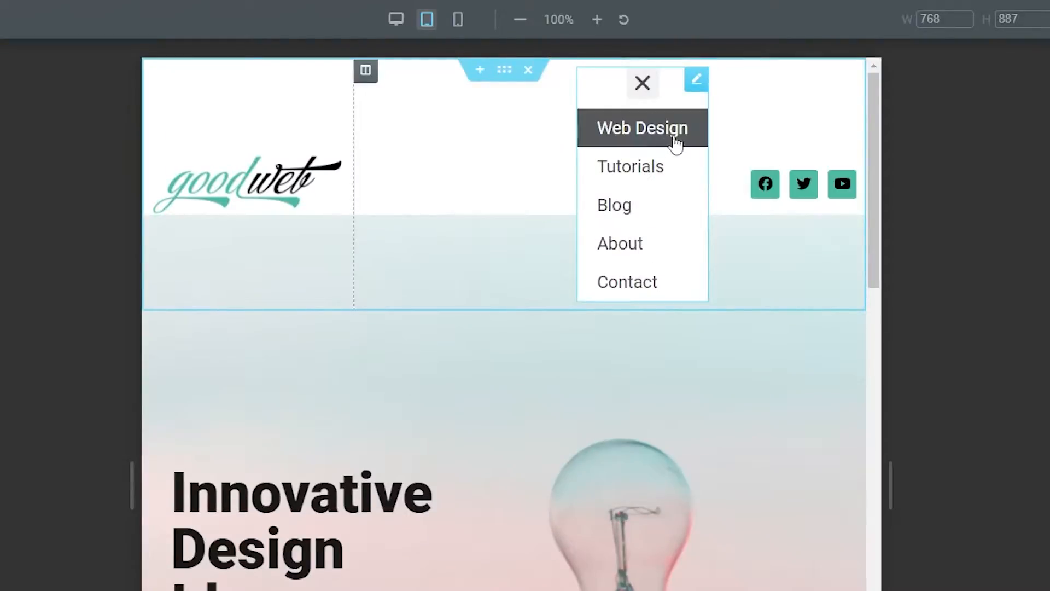
{"action": "left_click", "coordinate": [641, 83]}
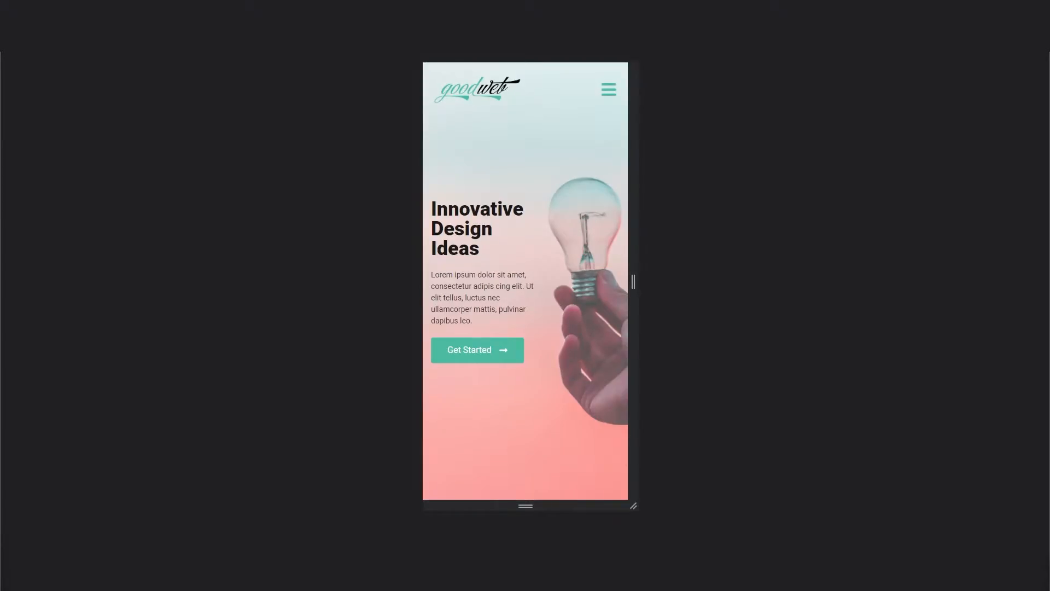
{"action": "left_click", "coordinate": [608, 89]}
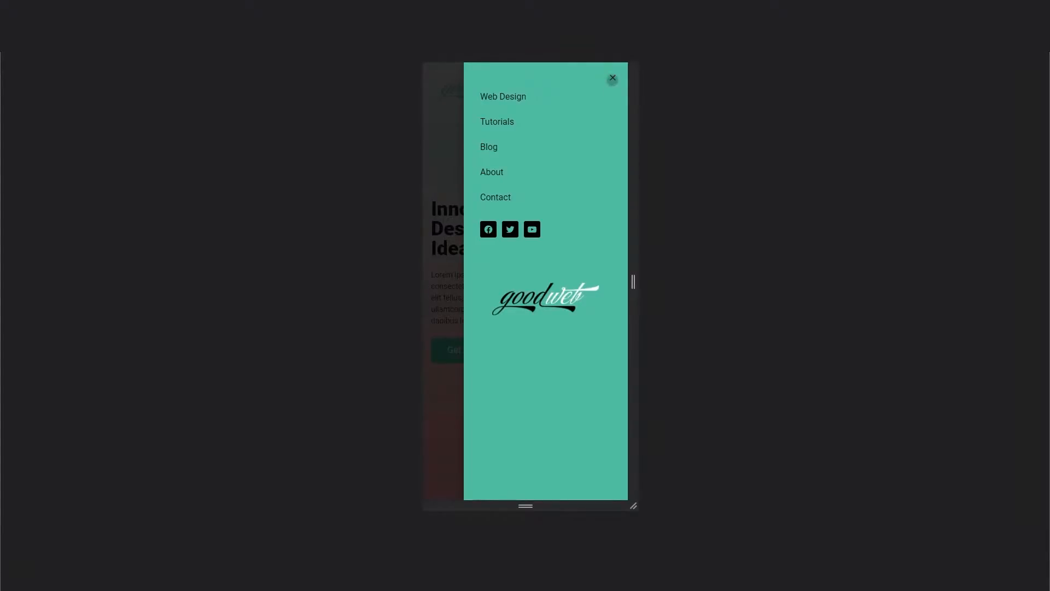
{"action": "left_click", "coordinate": [612, 78]}
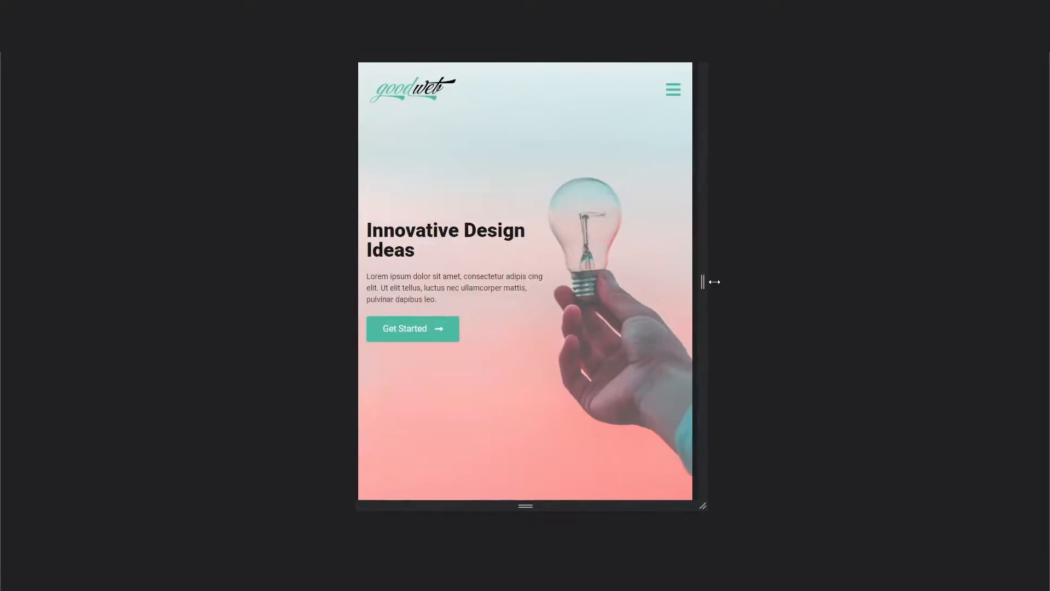
{"action": "left_click_drag", "start_coordinate": [714, 281], "coordinate": [885, 283]}
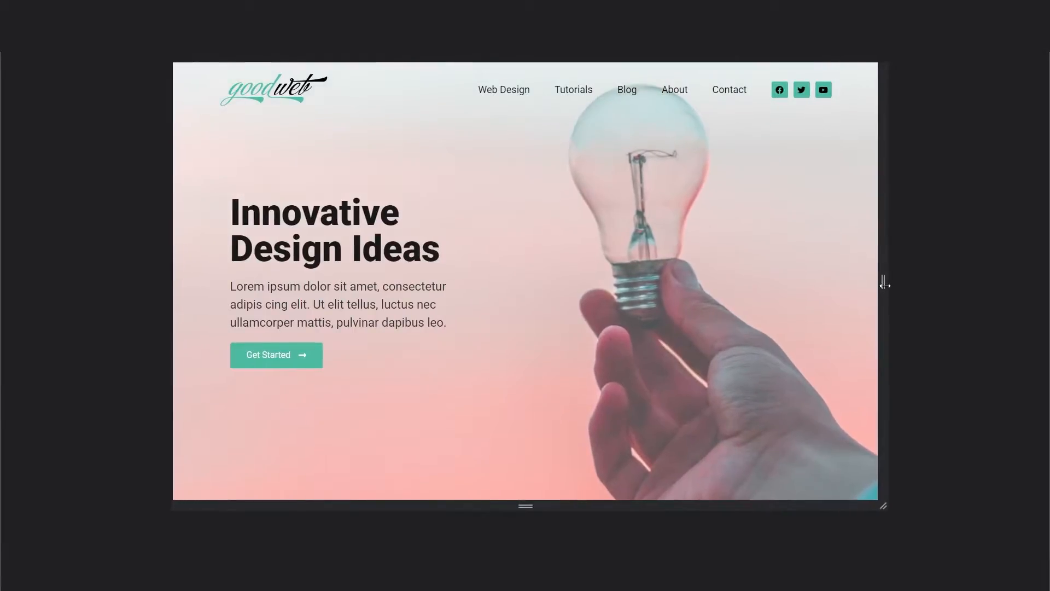
{"action": "left_click_drag", "start_coordinate": [883, 283], "coordinate": [705, 283]}
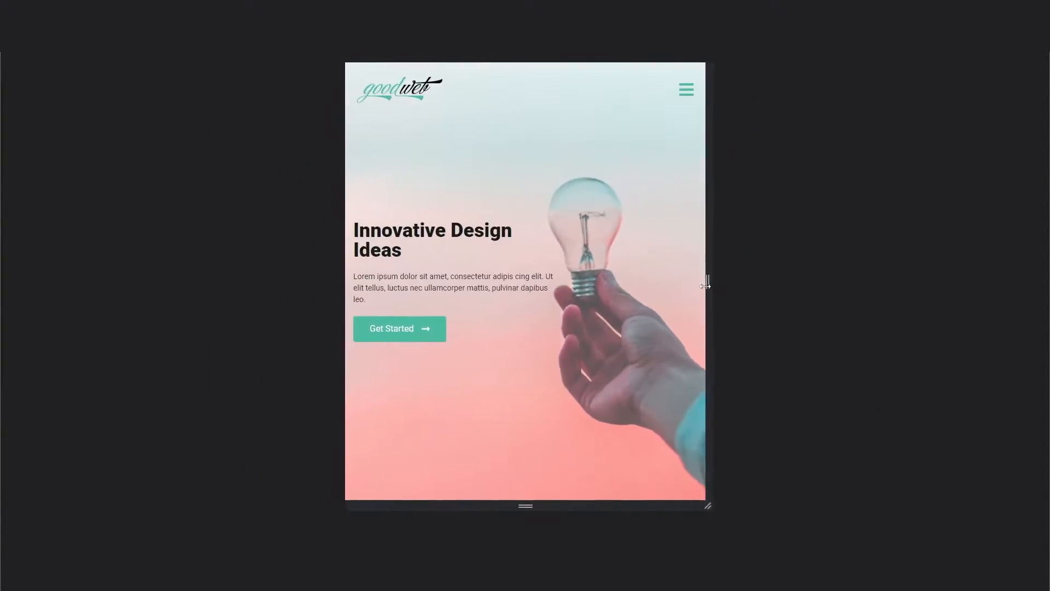
{"action": "left_click_drag", "start_coordinate": [705, 282], "coordinate": [640, 282]}
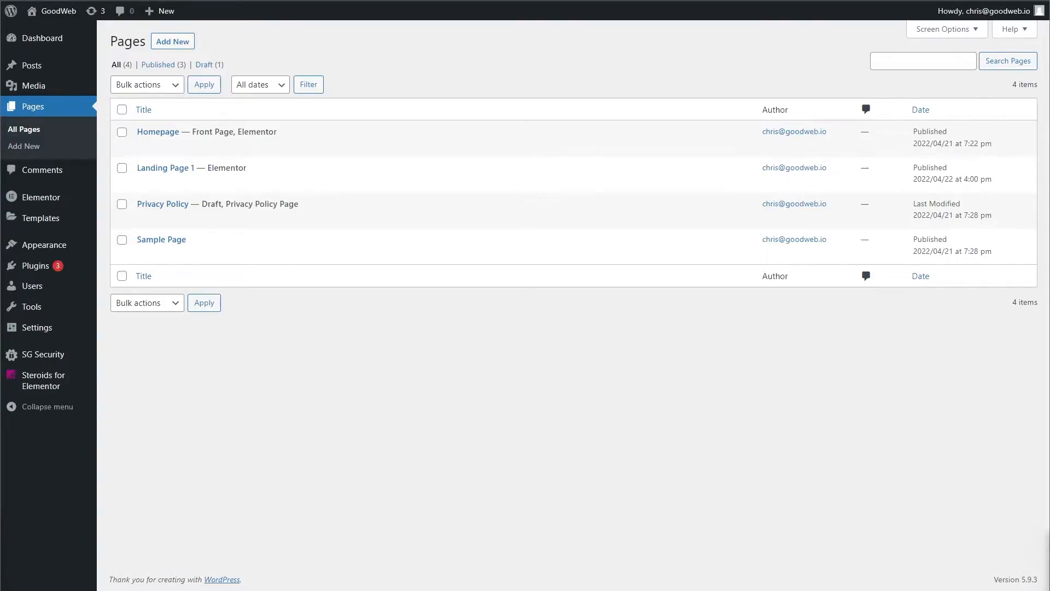
{"action": "mouse_move", "coordinate": [40, 217]}
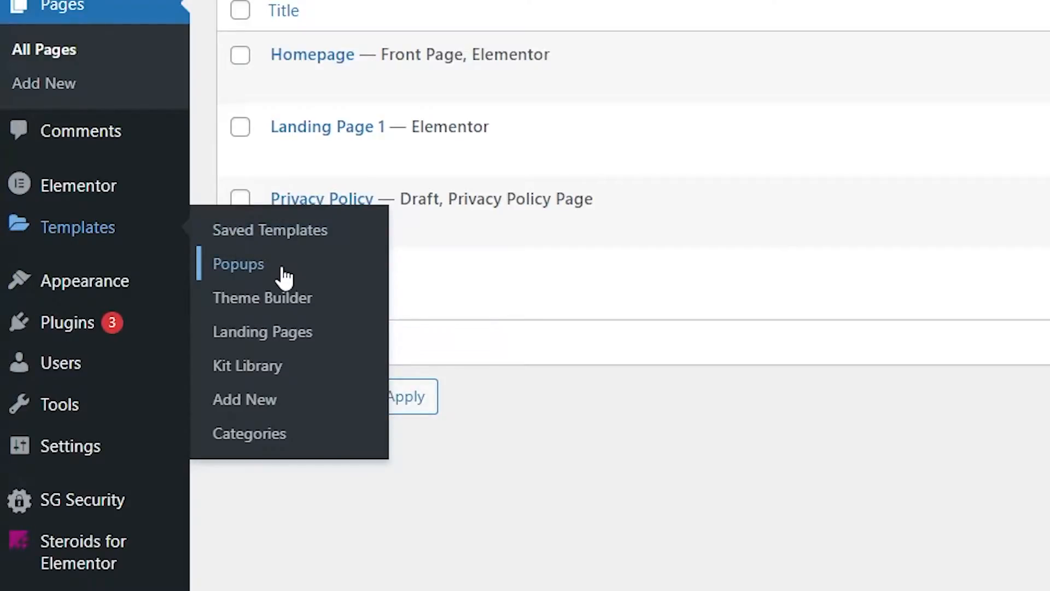
From the Popups template list, add a new Popup template named 'Mobile Nav Menu'.
{"action": "left_click", "coordinate": [237, 264]}
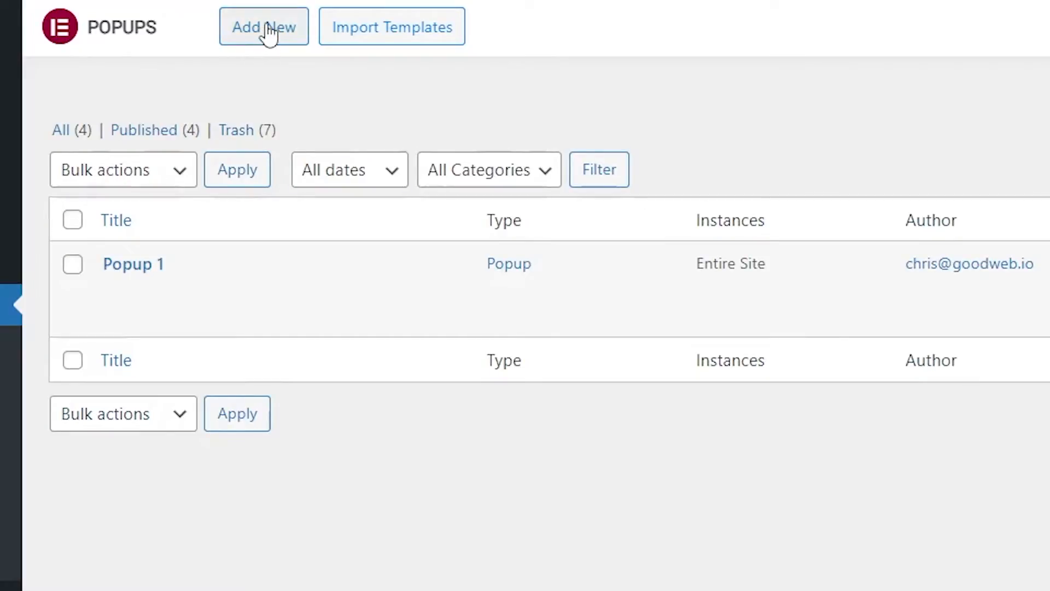
{"action": "left_click", "coordinate": [263, 26]}
{"action": "type", "text": "Mobile Nav Menu"}
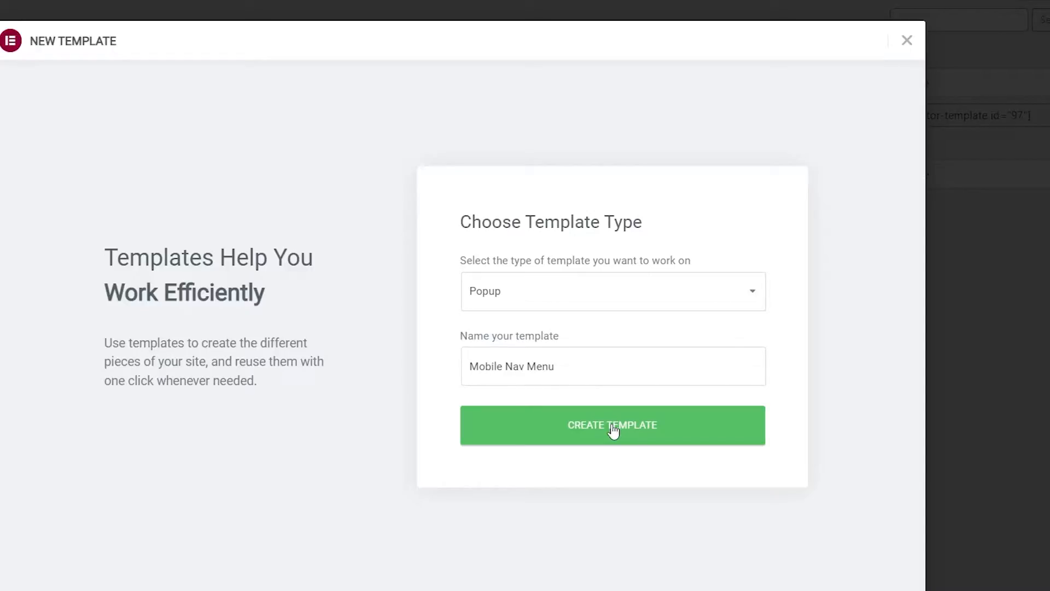
{"action": "left_click", "coordinate": [612, 425]}
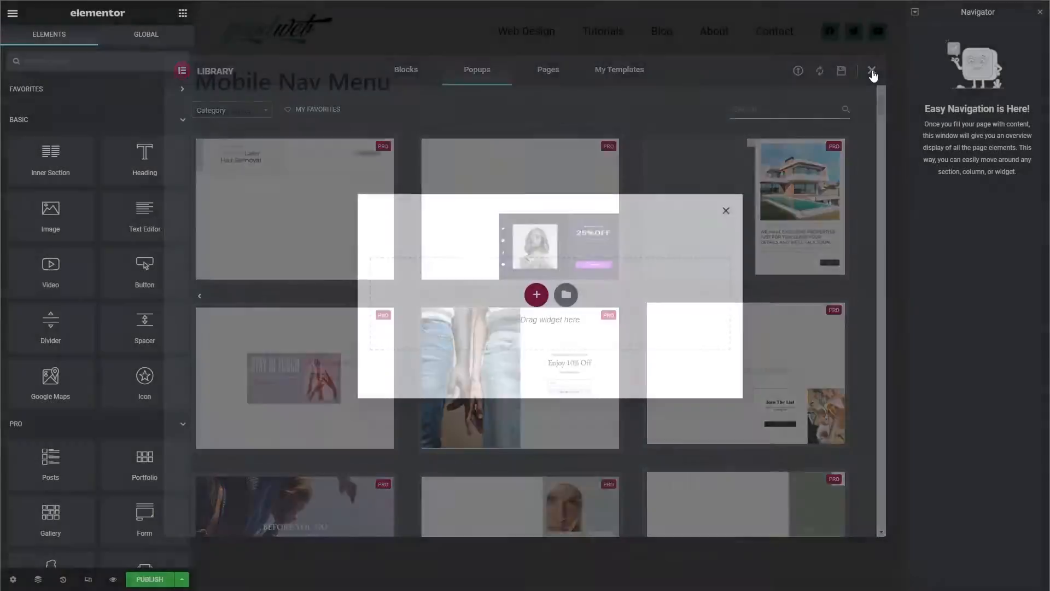
Close the library and make the popup 300 px wide with Fit To Screen height.
{"action": "left_click", "coordinate": [872, 70]}
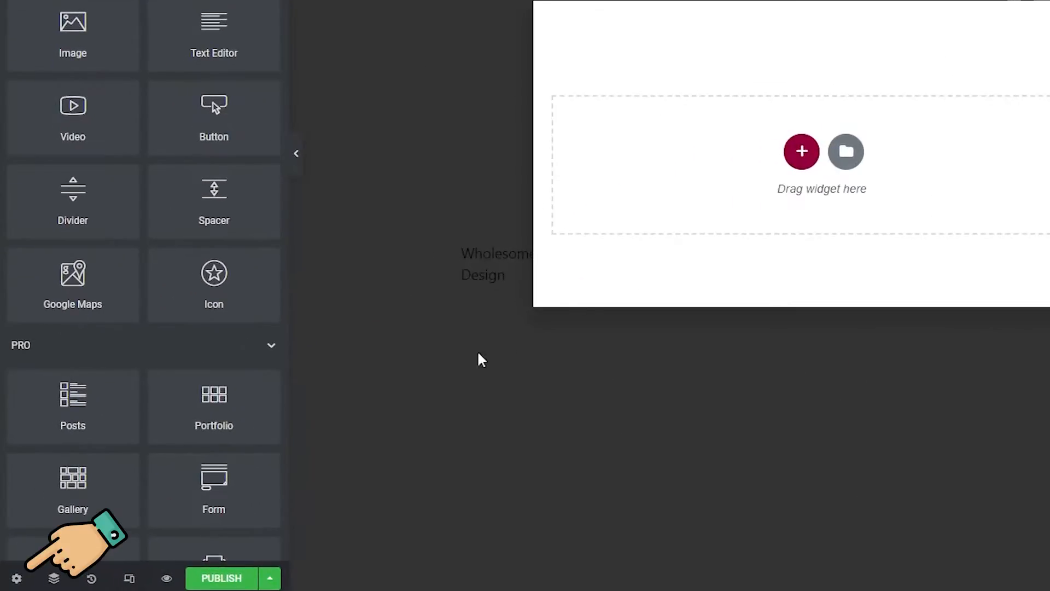
{"action": "mouse_move", "coordinate": [18, 576]}
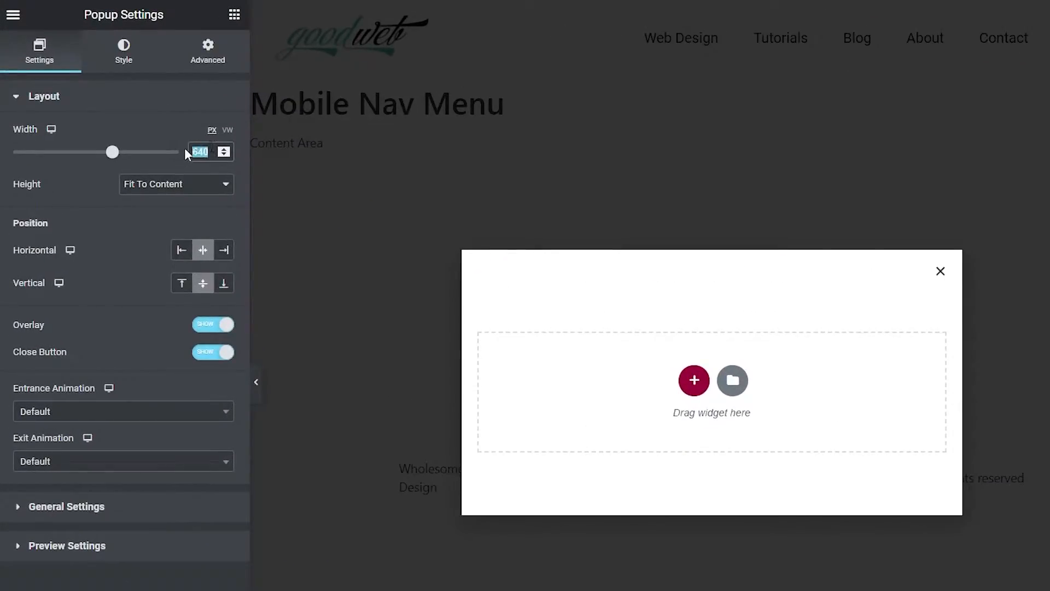
{"action": "type", "text": "300"}
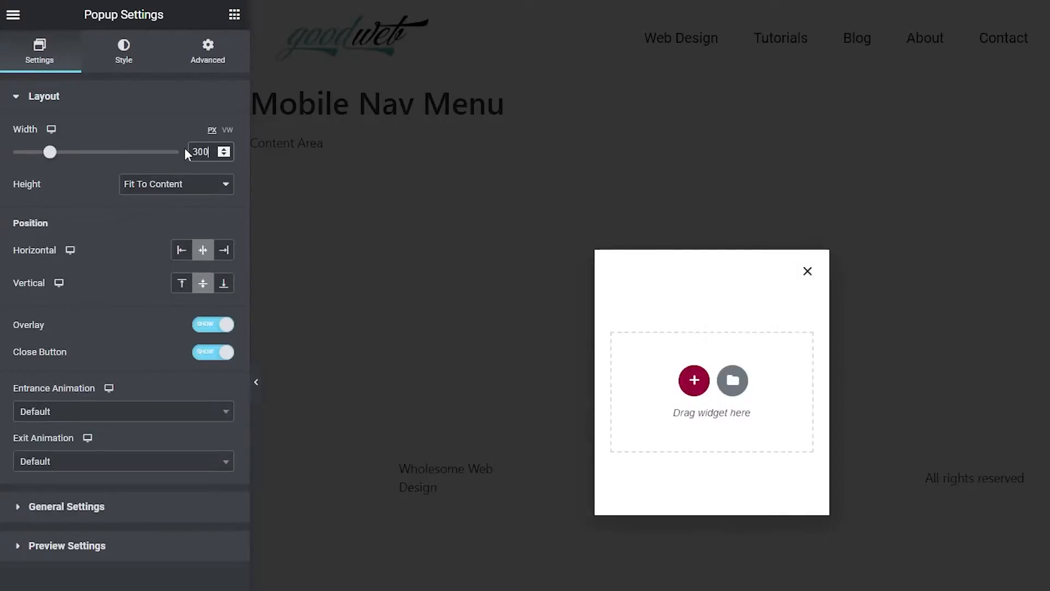
{"action": "left_click", "coordinate": [176, 184]}
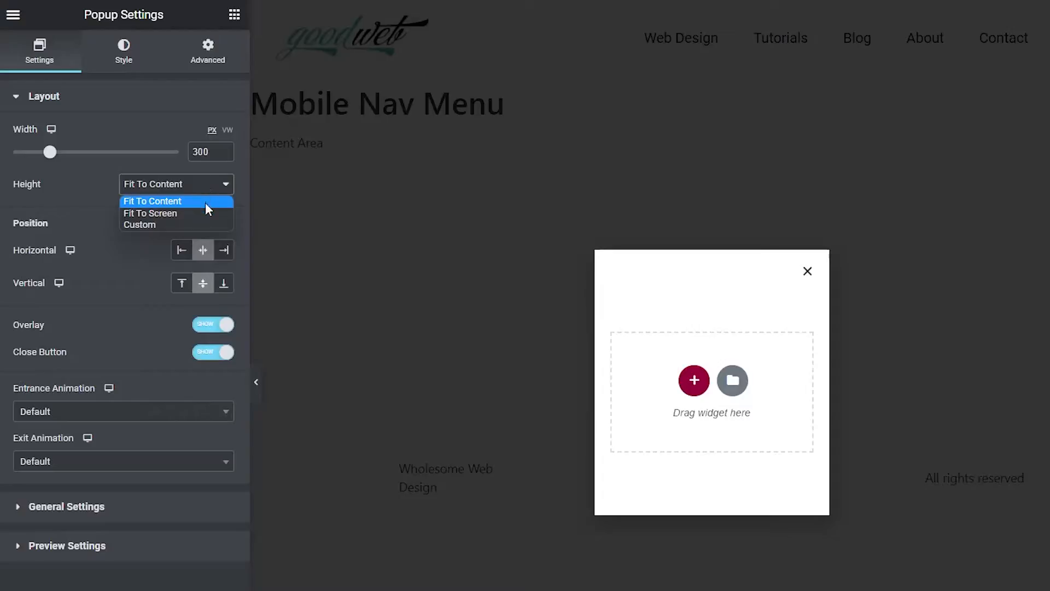
{"action": "left_click", "coordinate": [149, 213]}
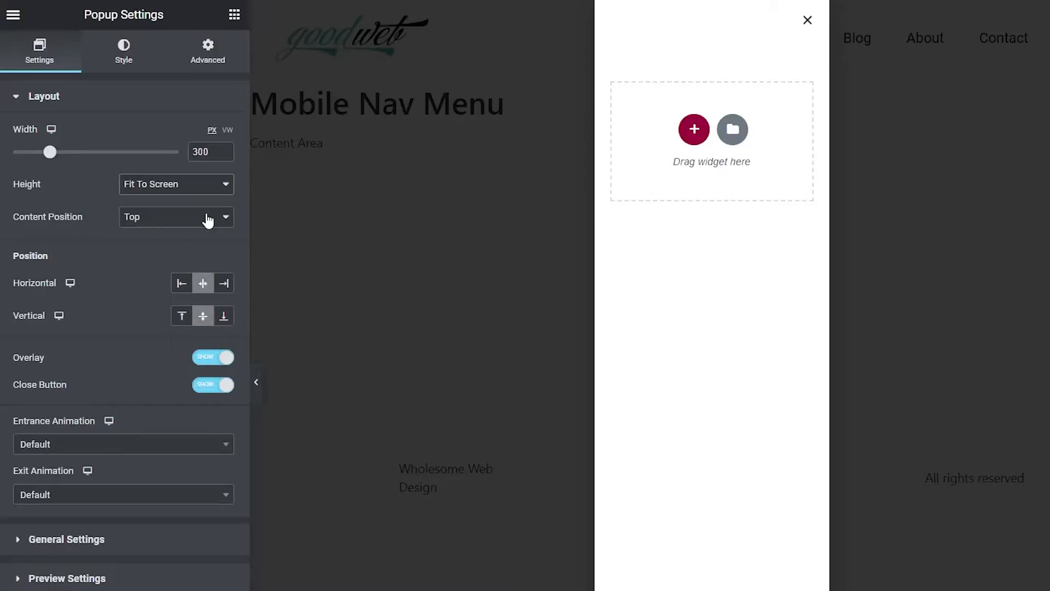
Position the popup content at the top, align it right, and keep the overlay on.
{"action": "left_click", "coordinate": [176, 216]}
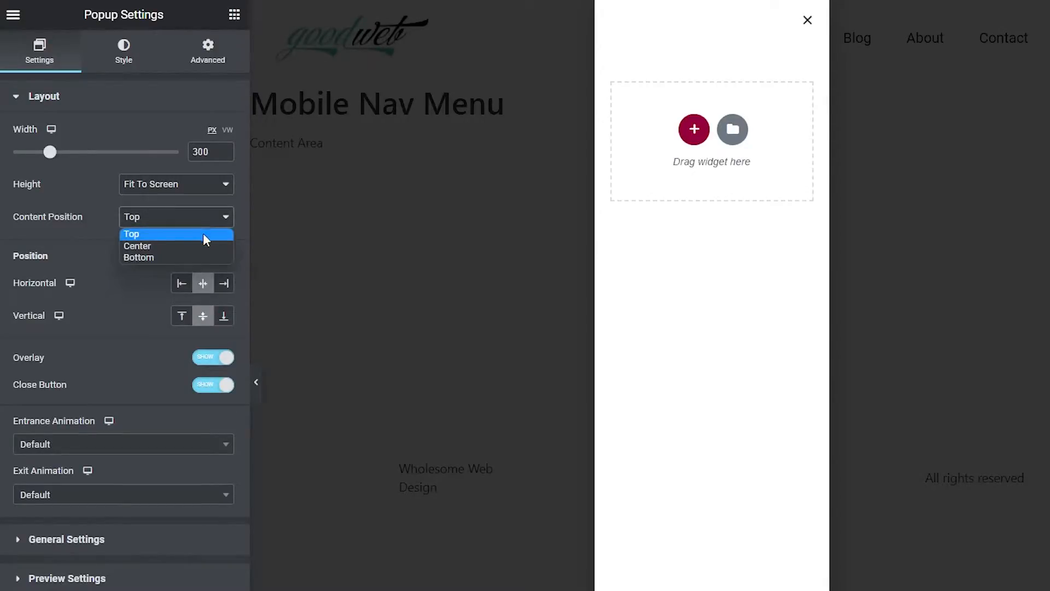
{"action": "left_click", "coordinate": [130, 234]}
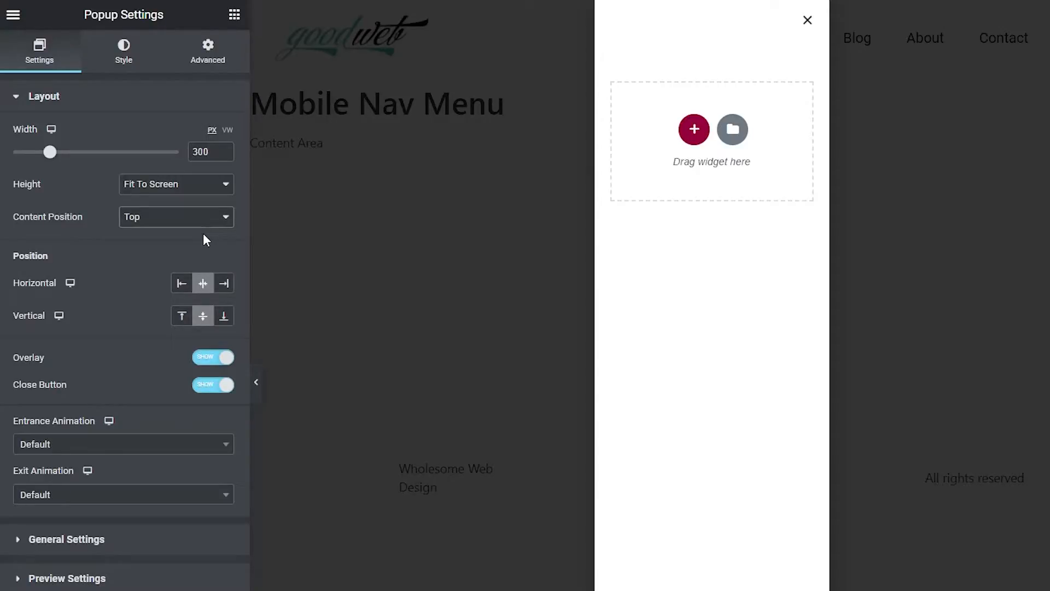
{"action": "mouse_move", "coordinate": [224, 283]}
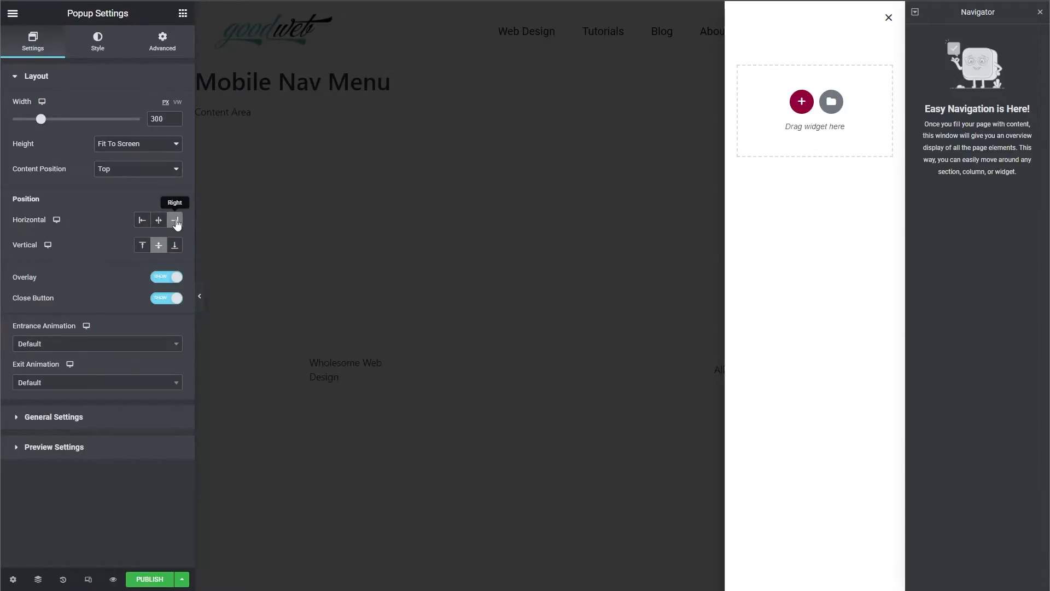
{"action": "left_click", "coordinate": [174, 220]}
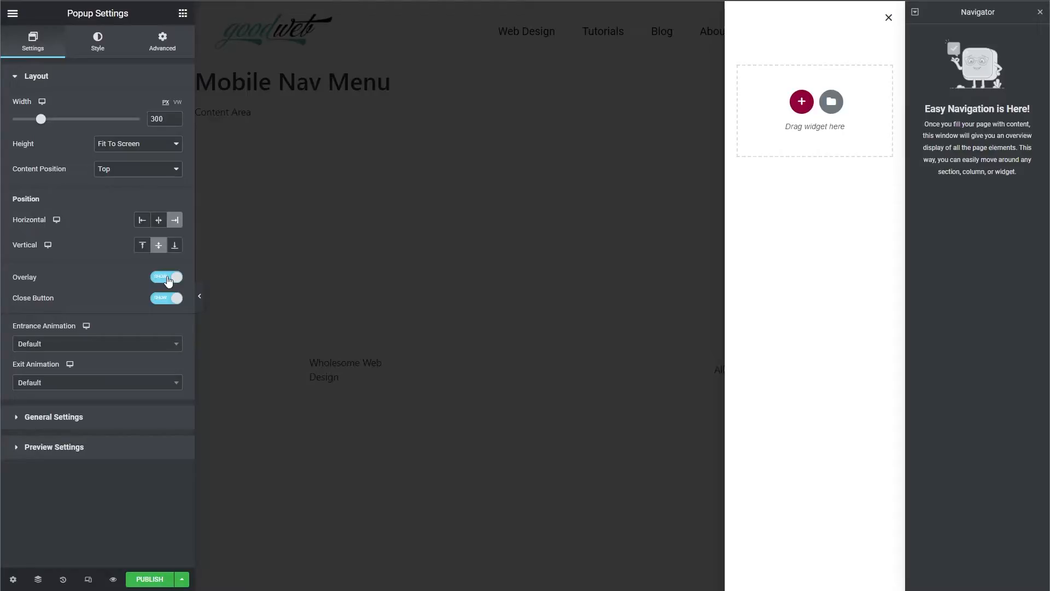
{"action": "left_click", "coordinate": [165, 276]}
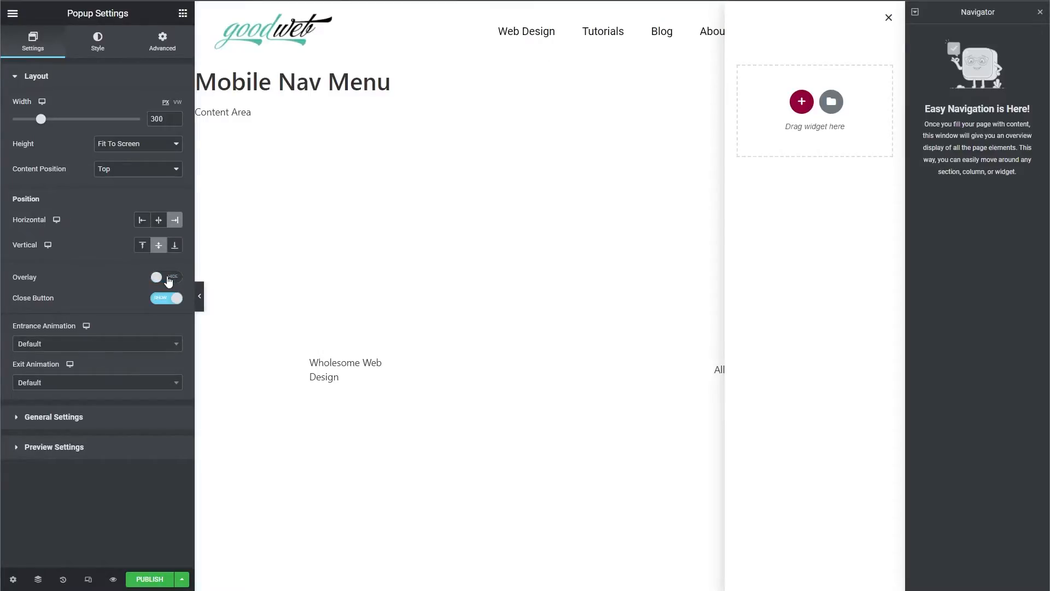
{"action": "left_click", "coordinate": [166, 278]}
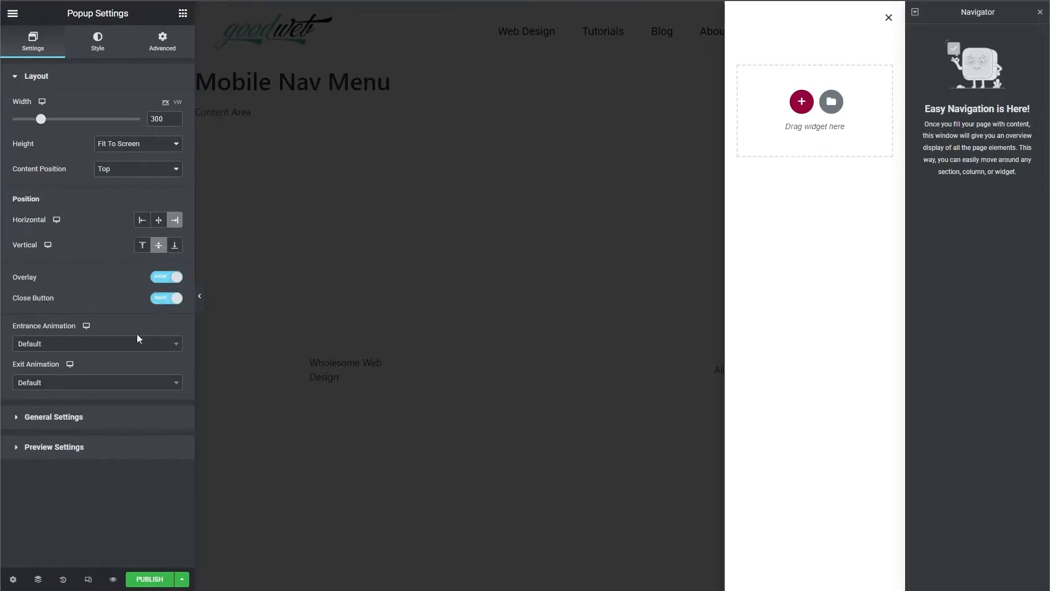
{"action": "left_click", "coordinate": [167, 298]}
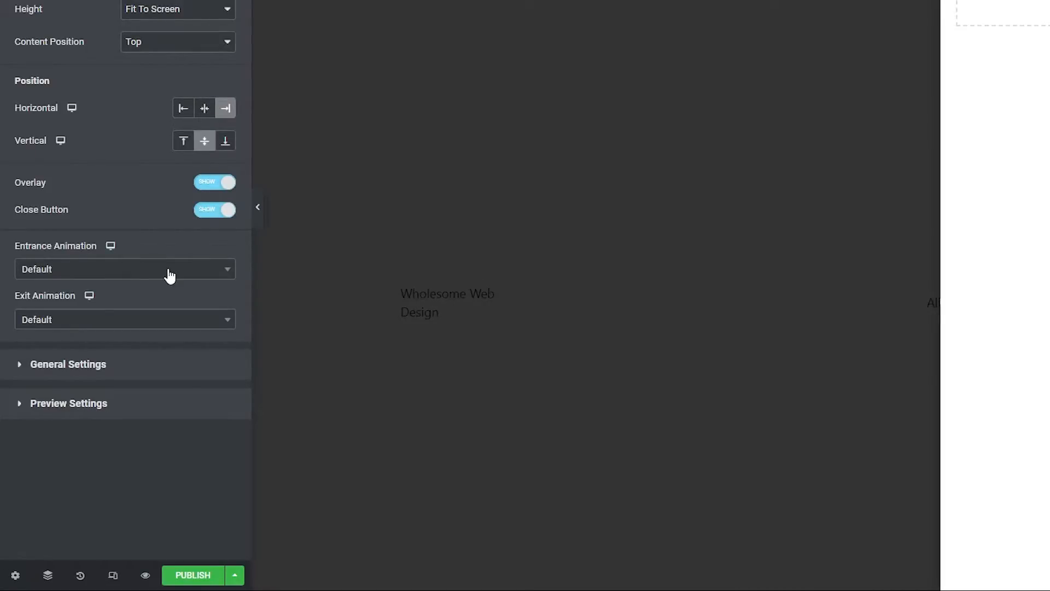
Set the popup's entrance animation to slide in from the right.
{"action": "left_click", "coordinate": [125, 269]}
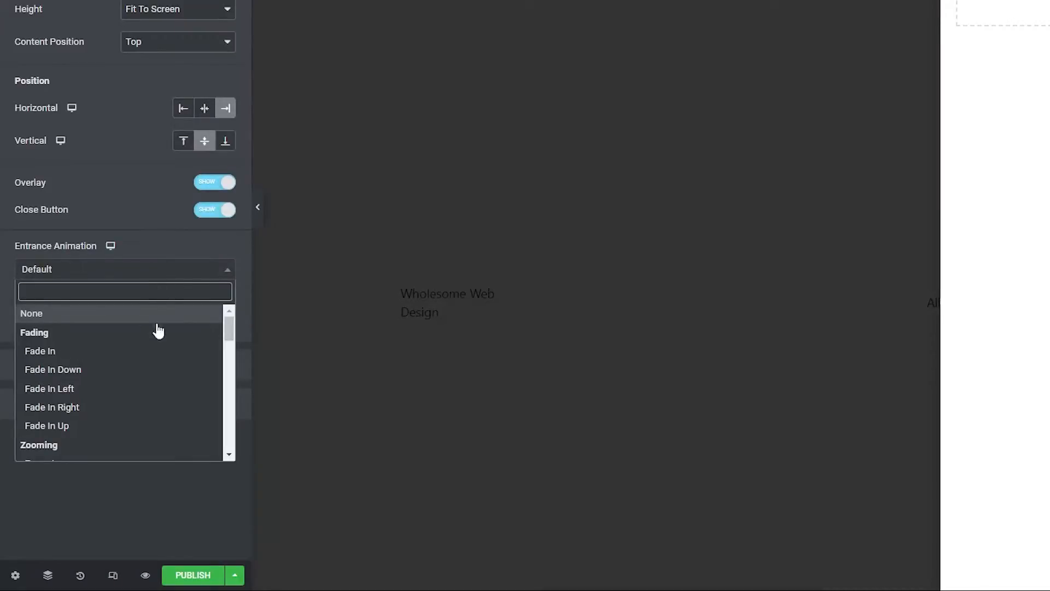
{"action": "scroll", "scroll_direction": "down", "scroll_amount": 3}
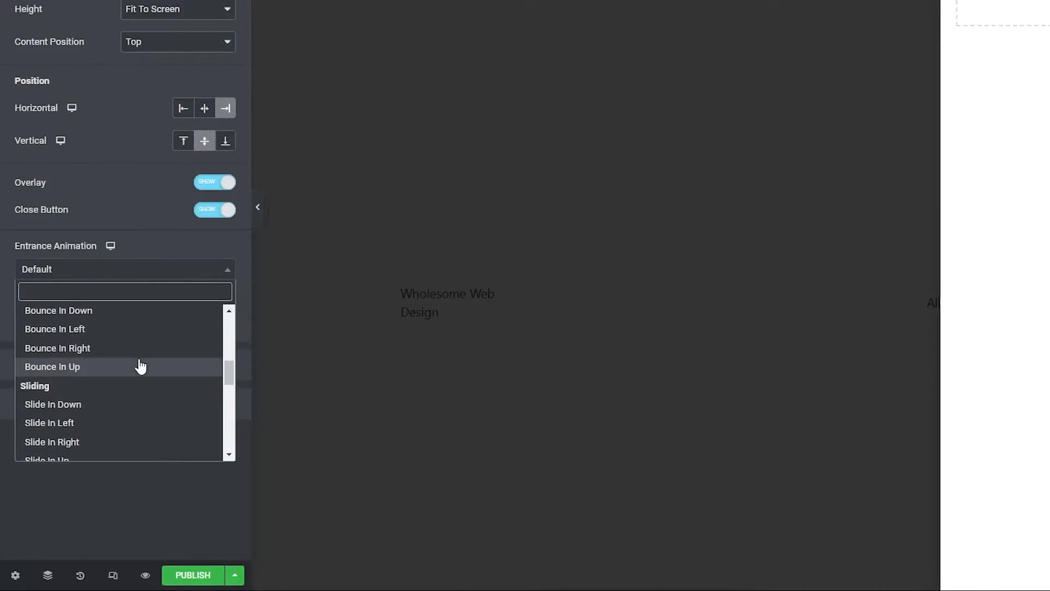
{"action": "scroll", "scroll_direction": "down", "scroll_amount": 3}
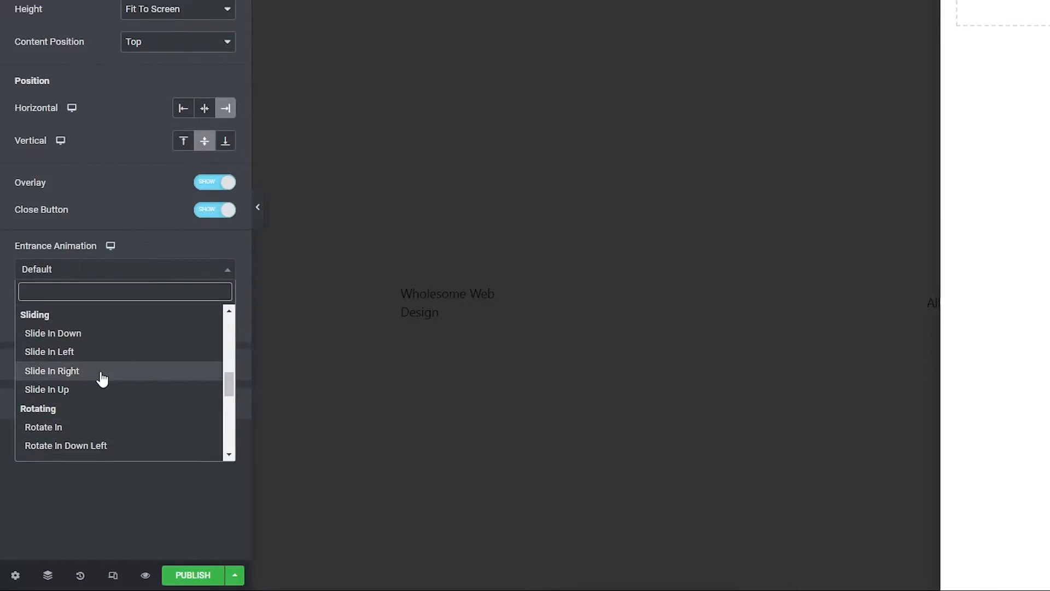
{"action": "left_click", "coordinate": [51, 371]}
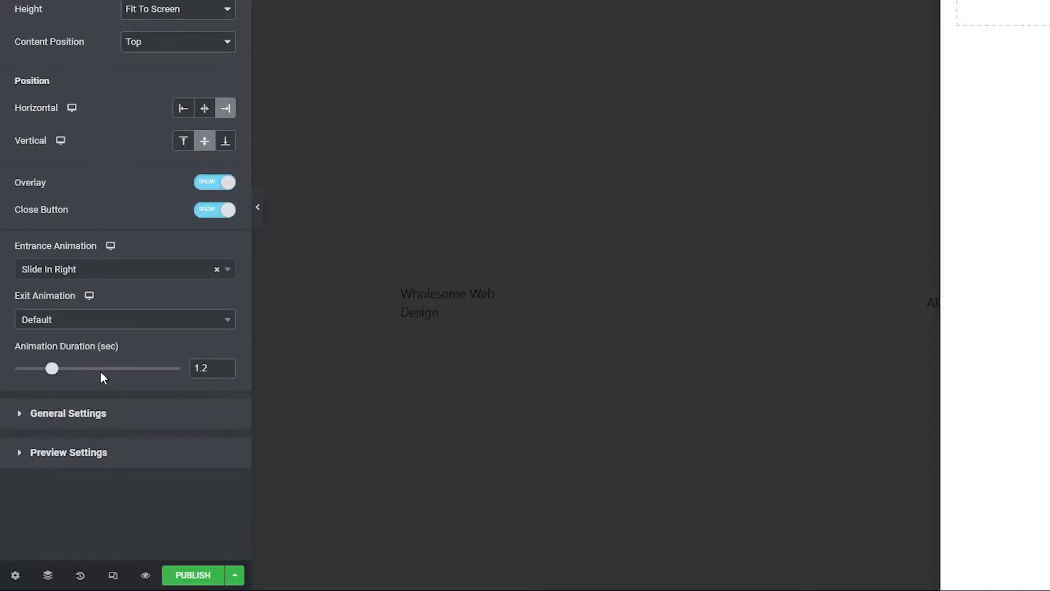
{"action": "mouse_move", "coordinate": [163, 325]}
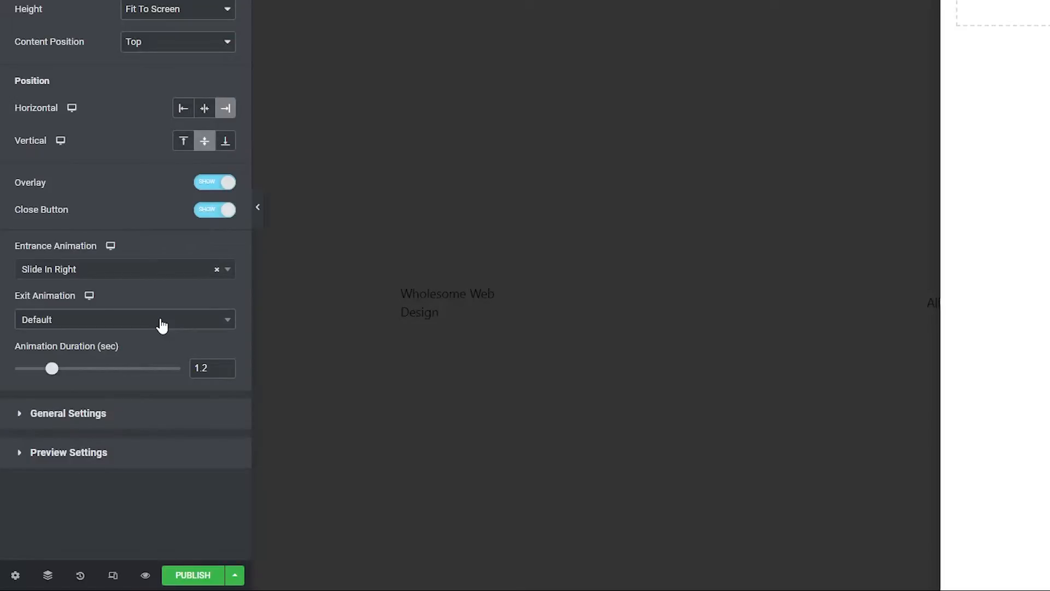
Set the exit animation to Slide Out Right and the animation duration to 0.5.
{"action": "left_click", "coordinate": [124, 320]}
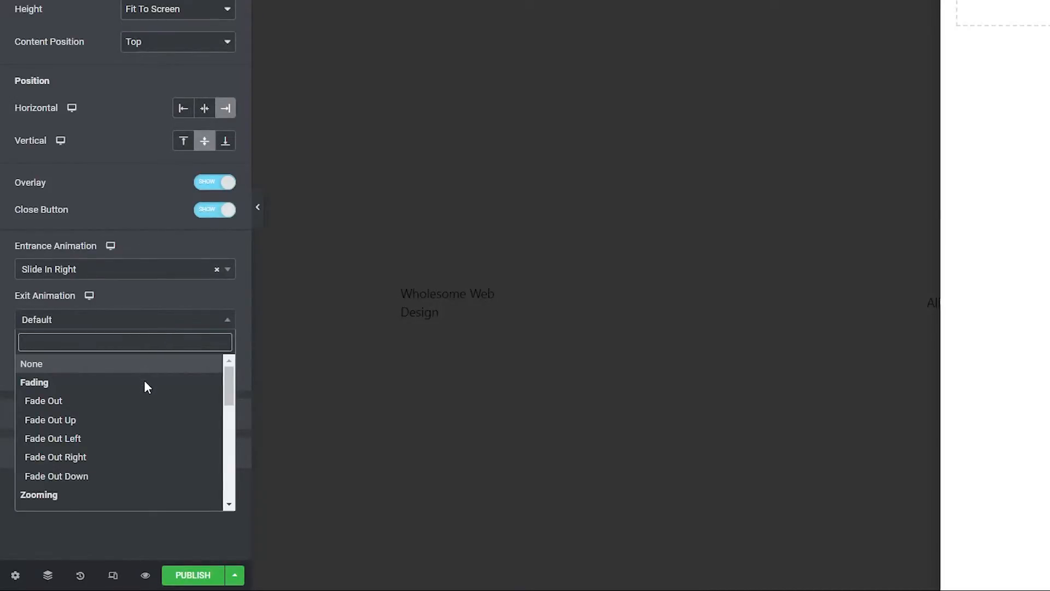
{"action": "scroll", "scroll_direction": "down", "scroll_amount": 3}
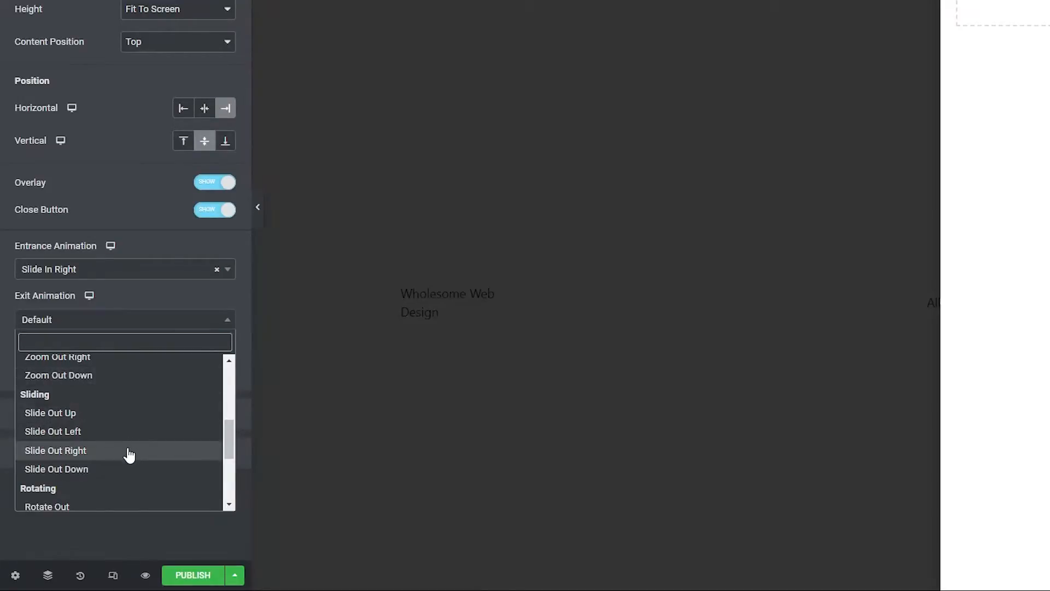
{"action": "left_click", "coordinate": [55, 450]}
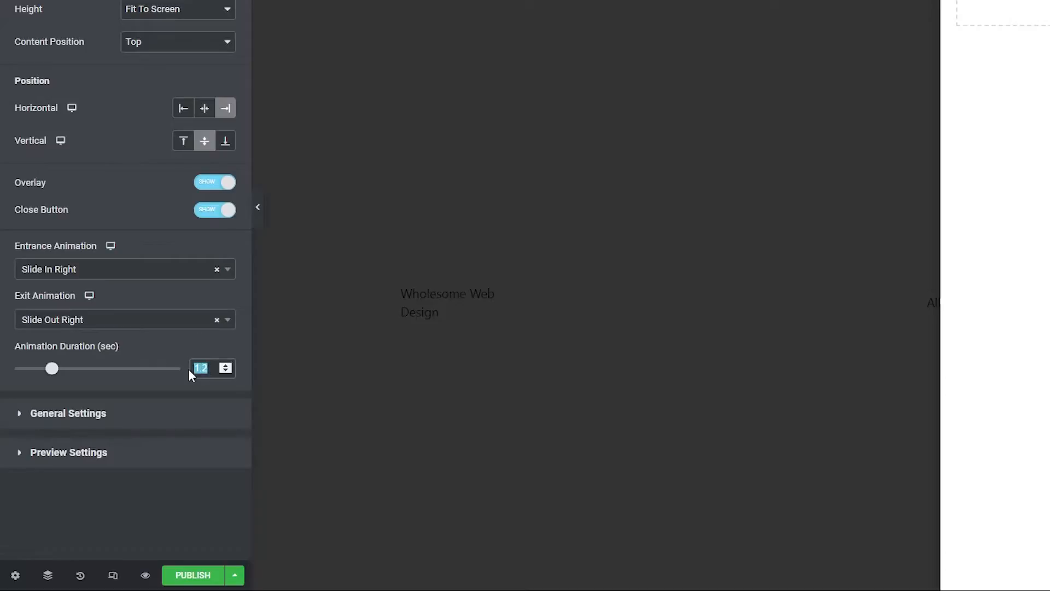
{"action": "type", "text": "0.5"}
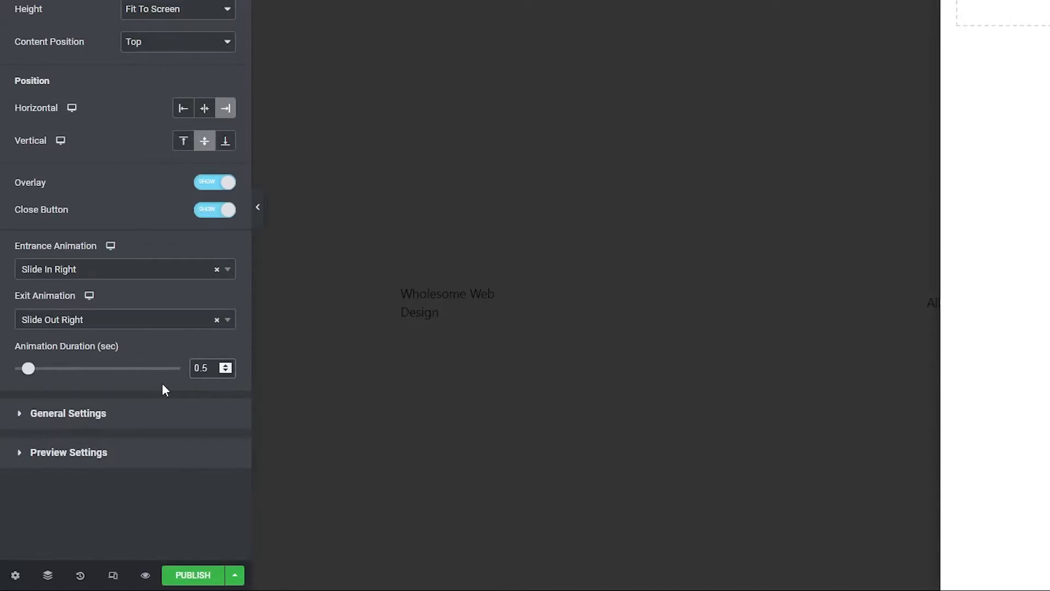
{"action": "mouse_move", "coordinate": [156, 374]}
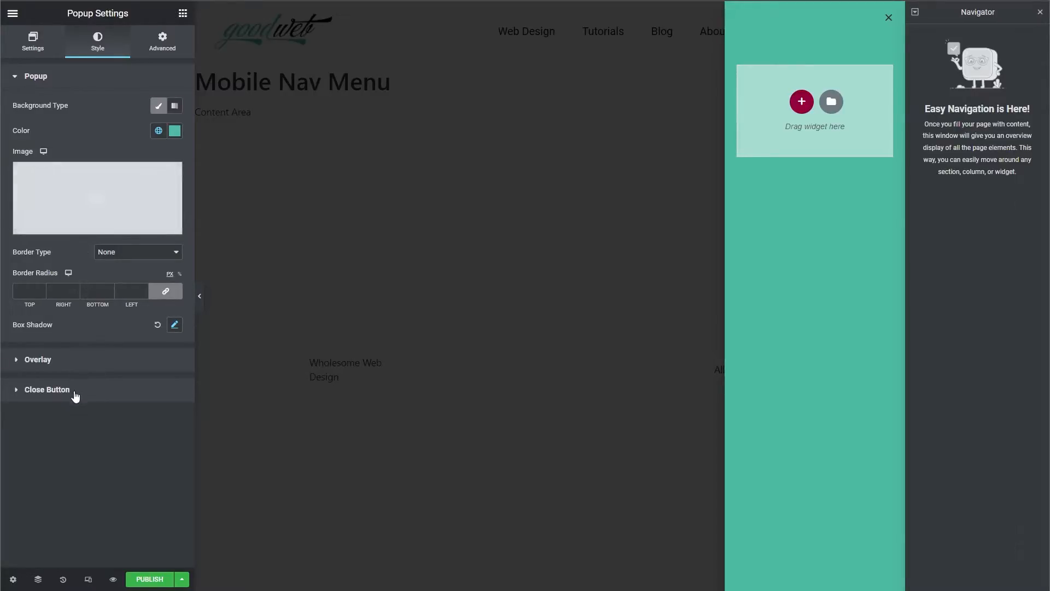
Colour the close button black and leave its size at the default after testing the slider.
{"action": "left_click", "coordinate": [47, 389]}
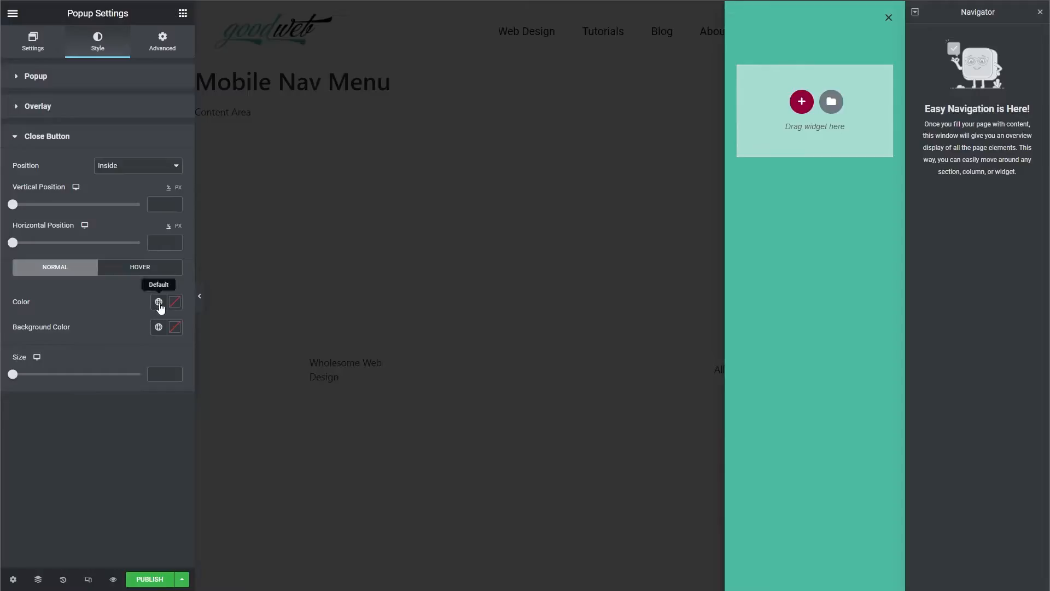
{"action": "left_click", "coordinate": [174, 302]}
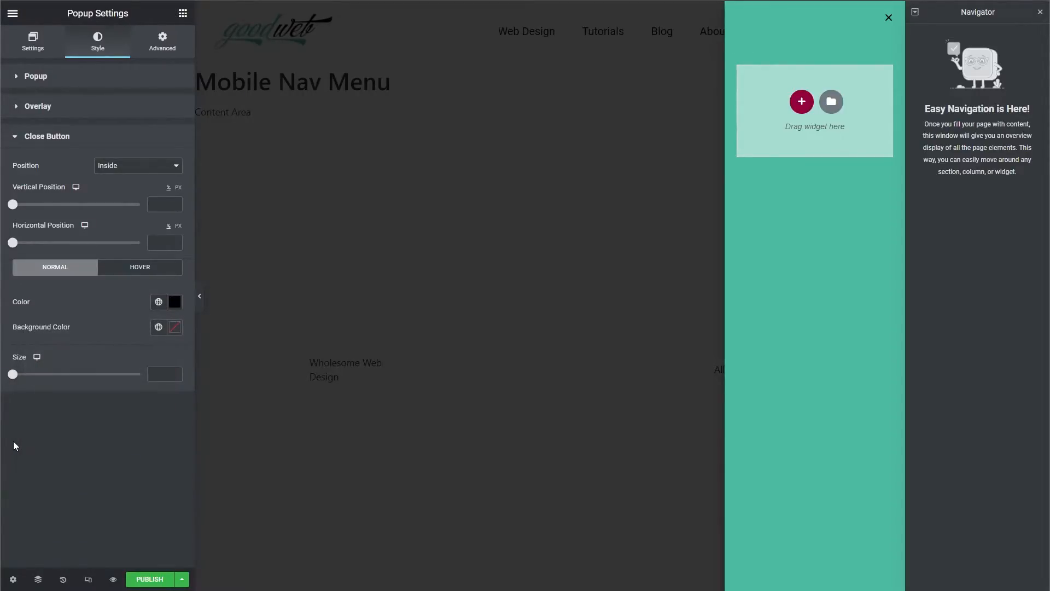
{"action": "left_click_drag", "start_coordinate": [12, 373], "coordinate": [62, 373]}
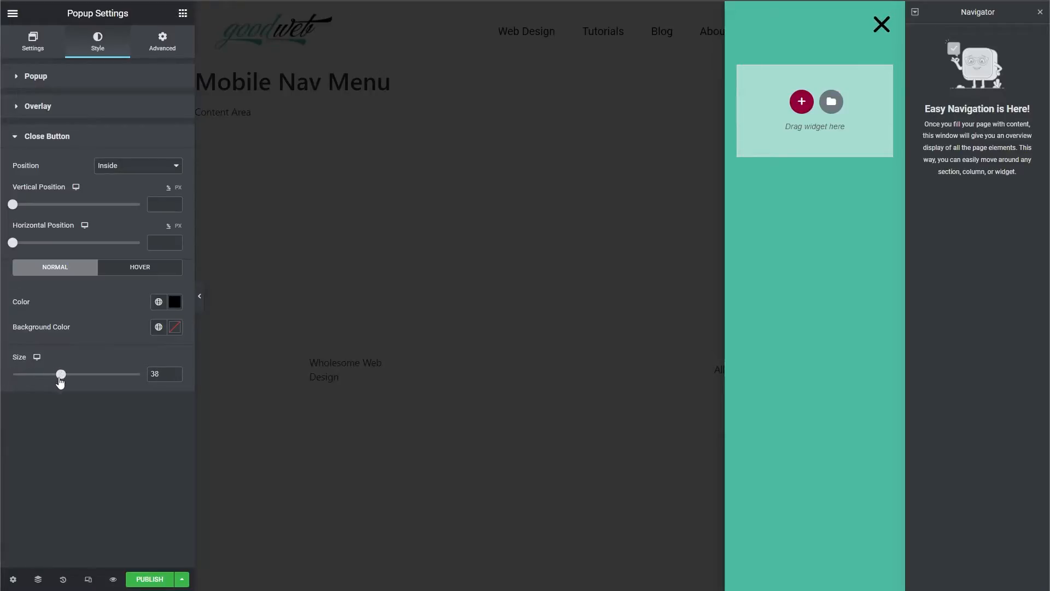
{"action": "left_click_drag", "start_coordinate": [62, 374], "coordinate": [12, 373]}
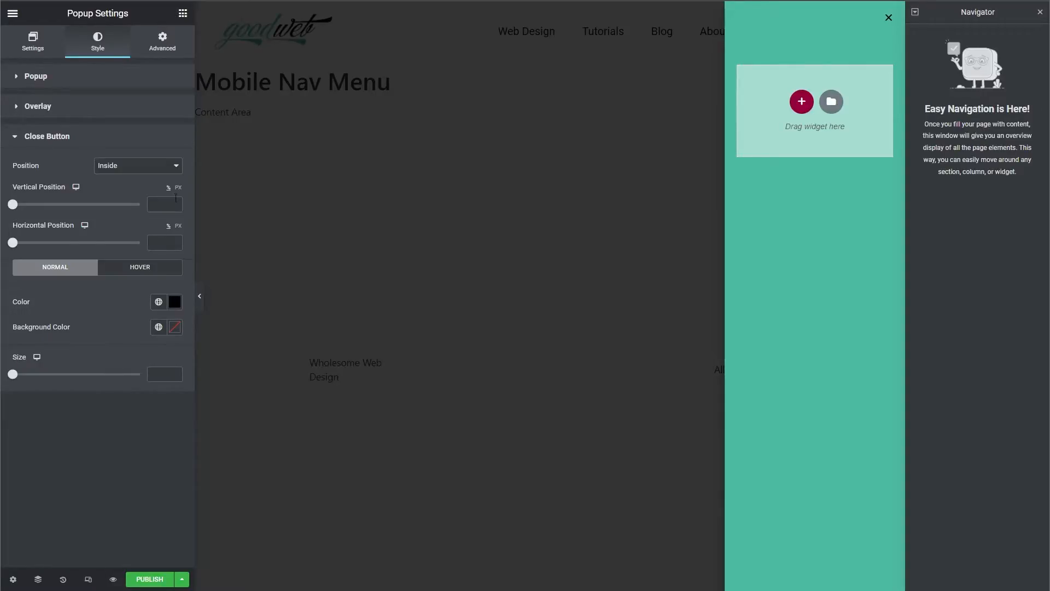
{"action": "left_click", "coordinate": [162, 41]}
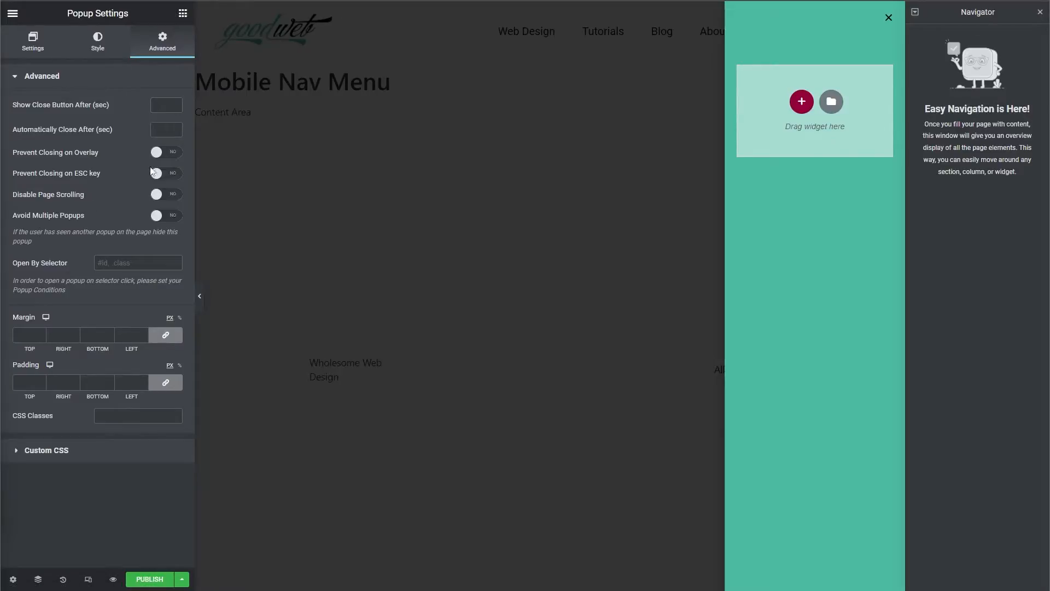
{"action": "mouse_move", "coordinate": [183, 14]}
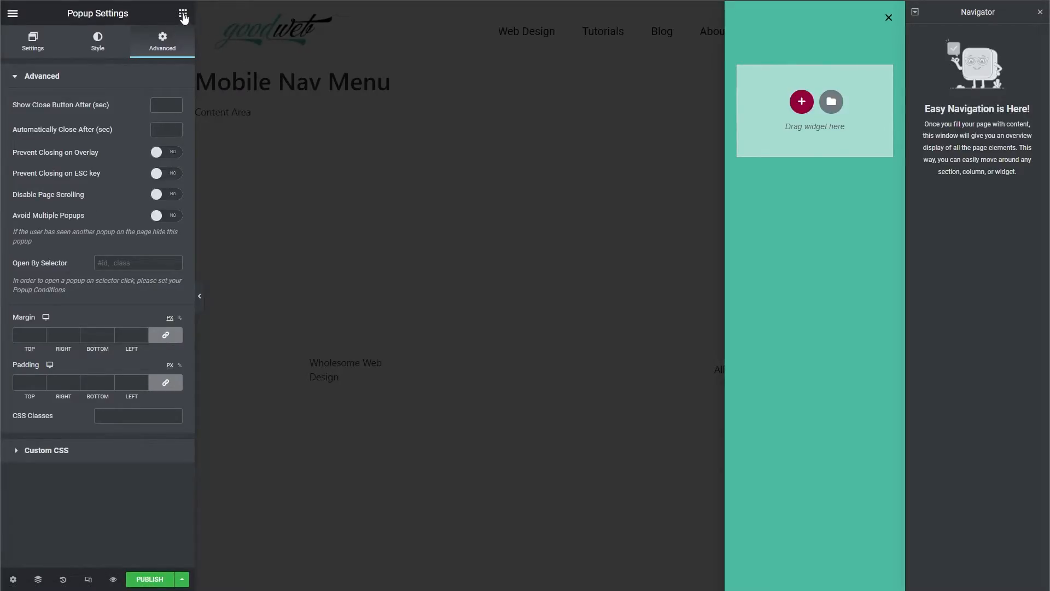
Add a Nav Menu widget to the popup with Vertical layout and Pointer set to None.
{"action": "left_click", "coordinate": [183, 12]}
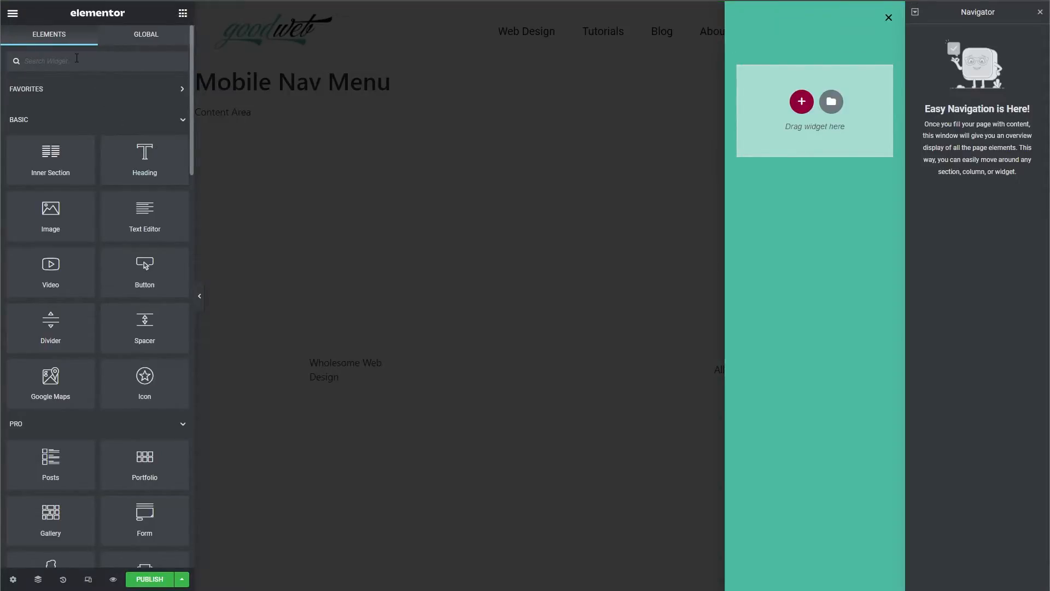
{"action": "type", "text": "Nav"}
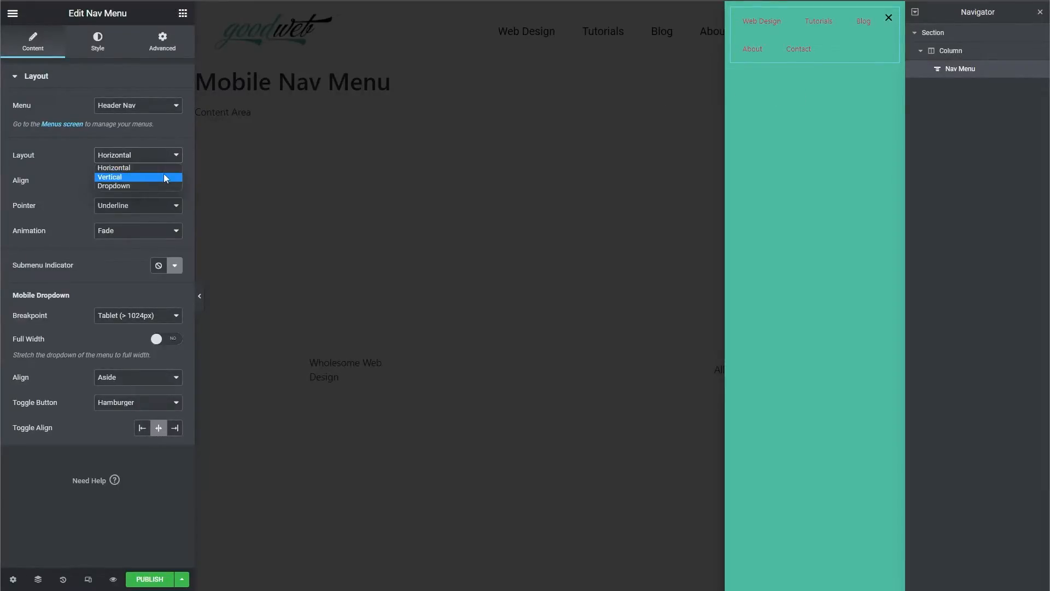
{"action": "left_click", "coordinate": [110, 177]}
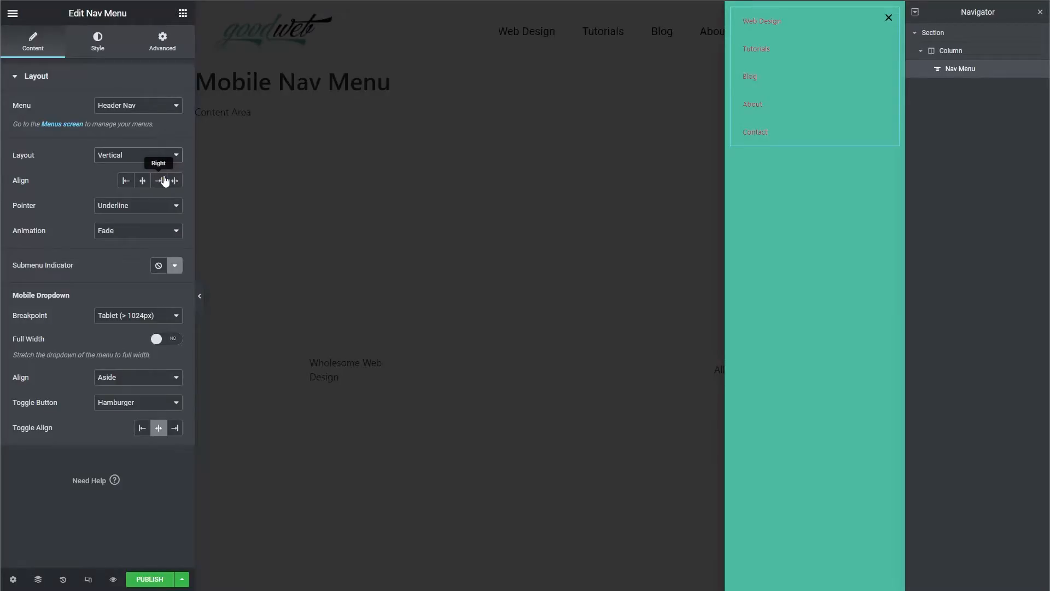
{"action": "left_click", "coordinate": [137, 205]}
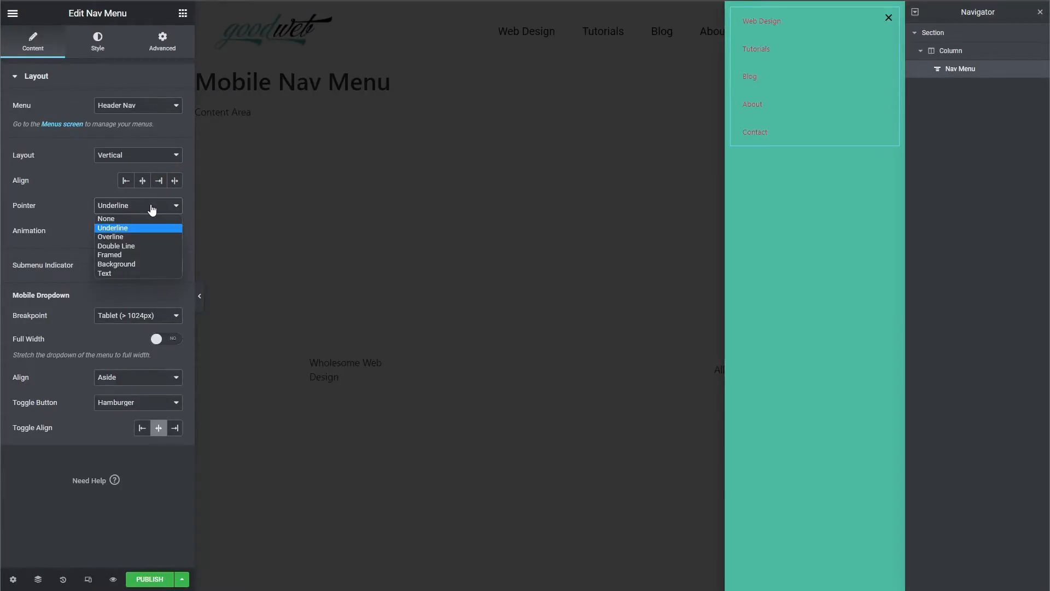
{"action": "left_click", "coordinate": [106, 218]}
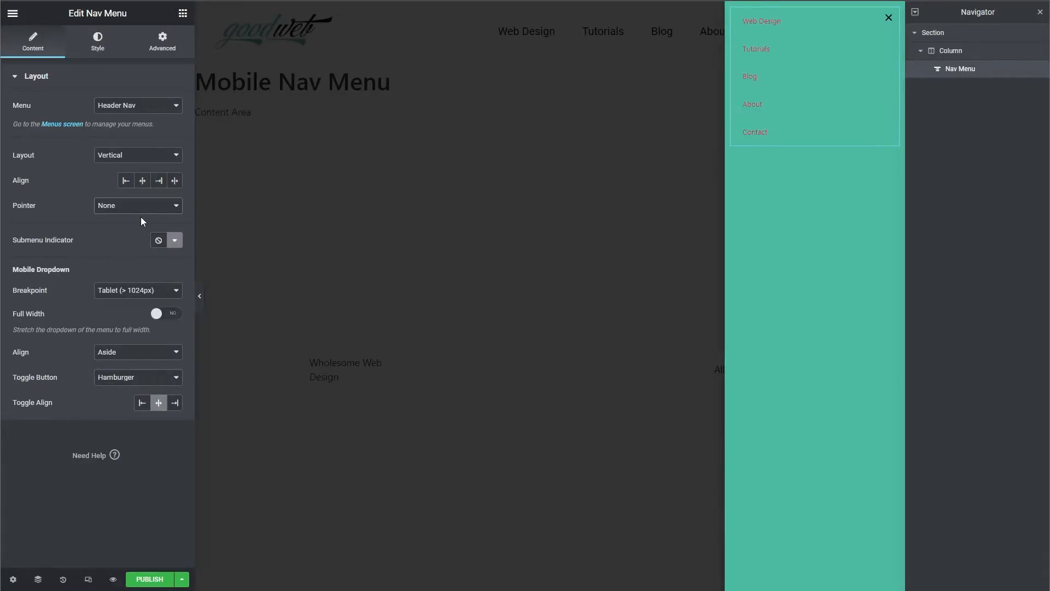
{"action": "mouse_move", "coordinate": [85, 385]}
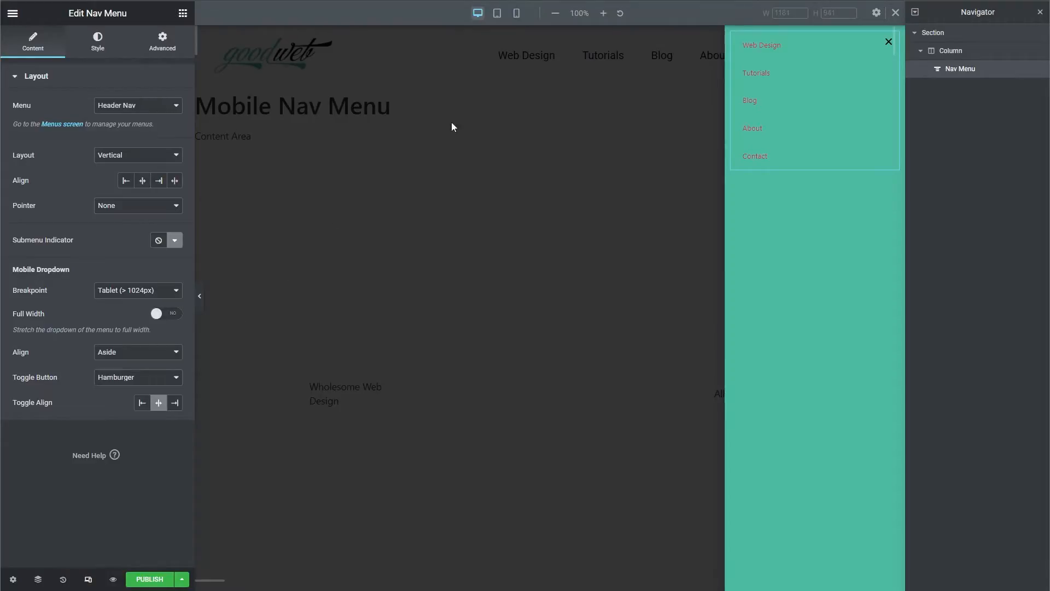
Check the tablet preview and set the menu's dropdown Breakpoint to None.
{"action": "left_click", "coordinate": [497, 13]}
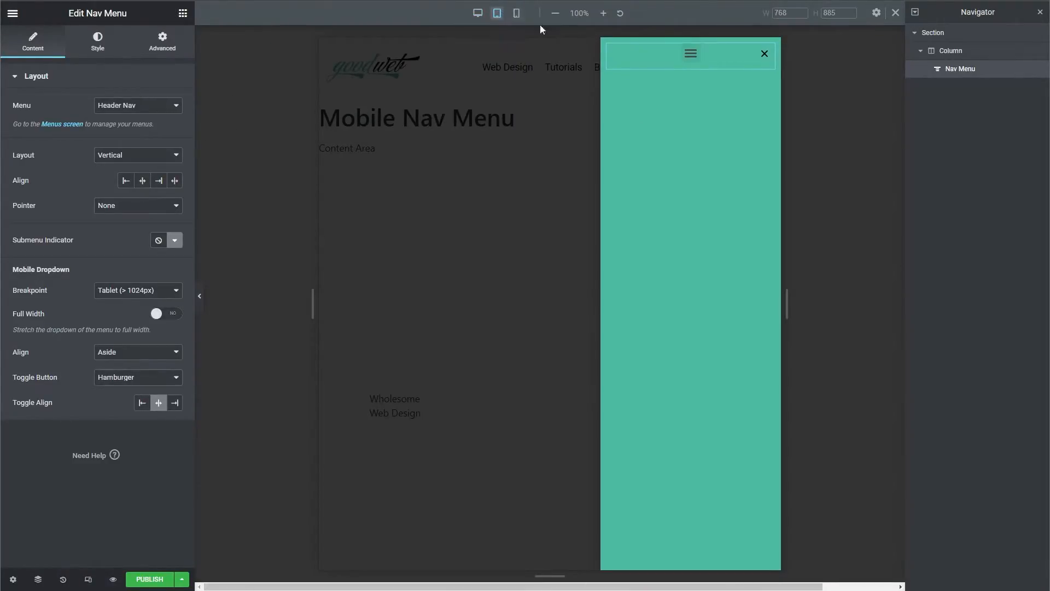
{"action": "left_click", "coordinate": [475, 13]}
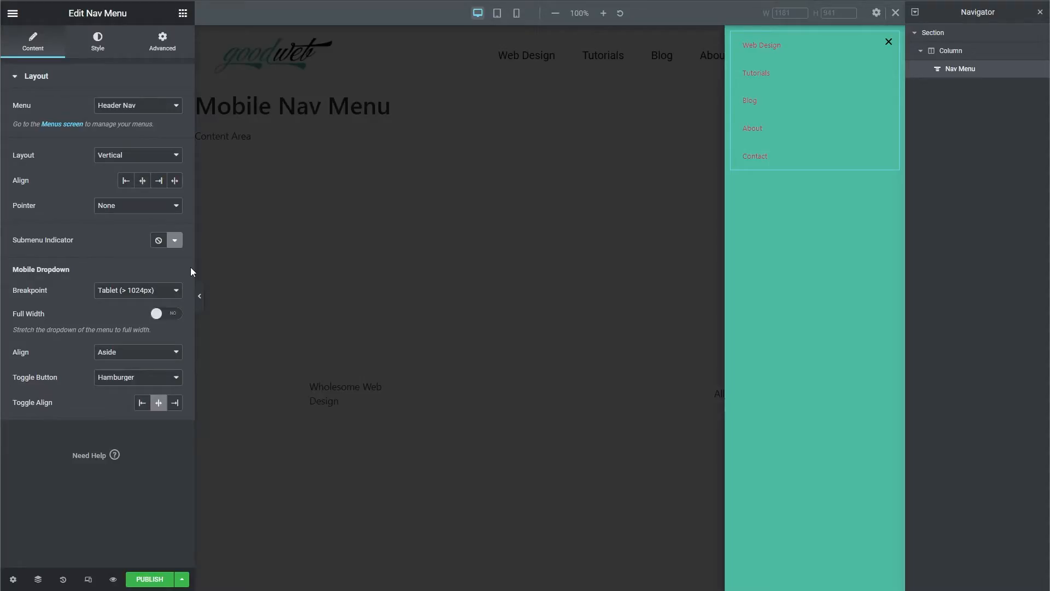
{"action": "left_click", "coordinate": [138, 290]}
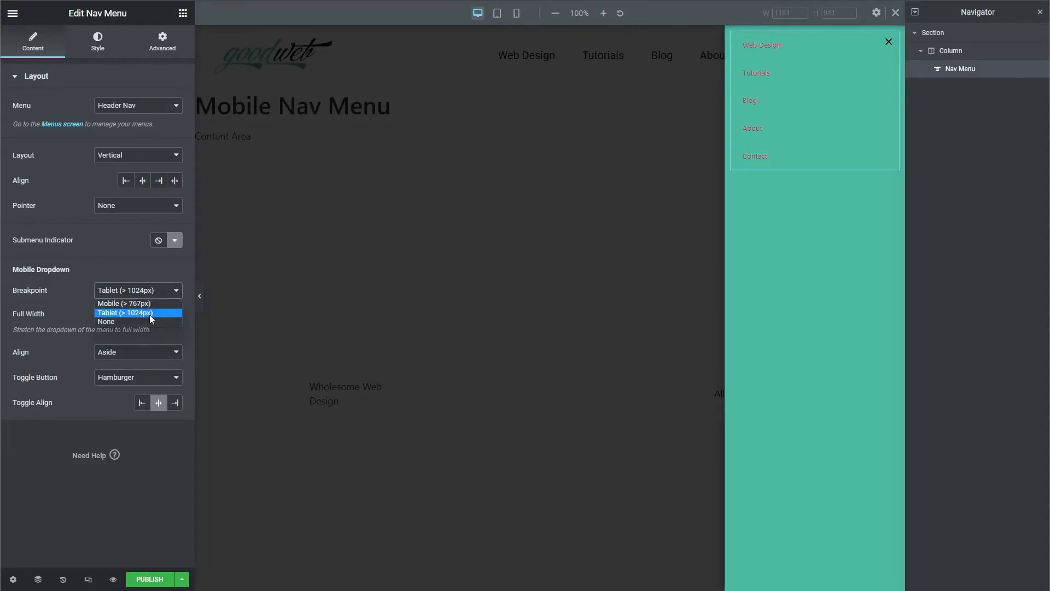
{"action": "left_click", "coordinate": [106, 321]}
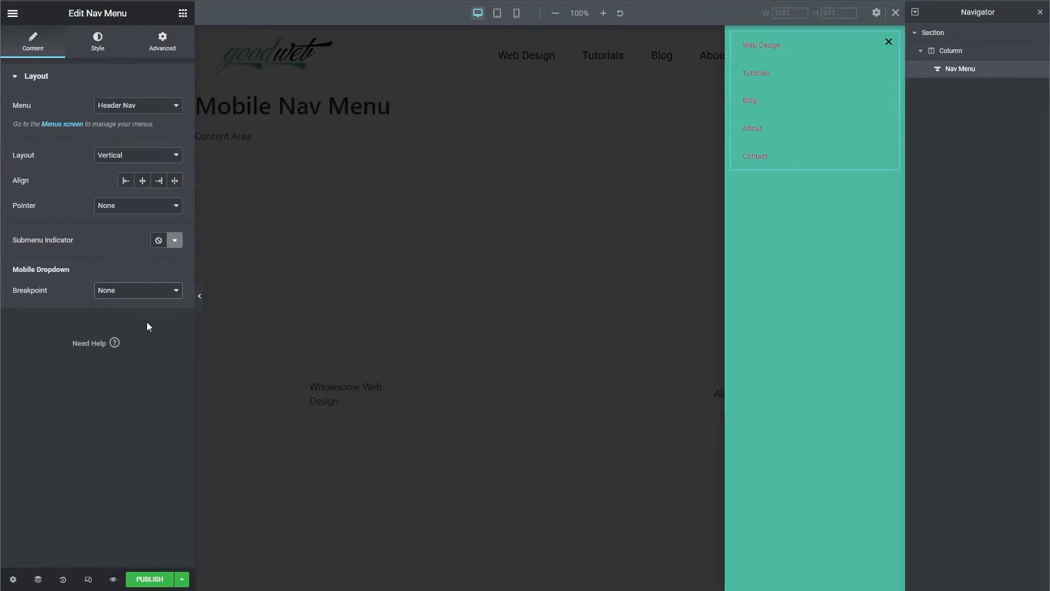
{"action": "left_click", "coordinate": [96, 42]}
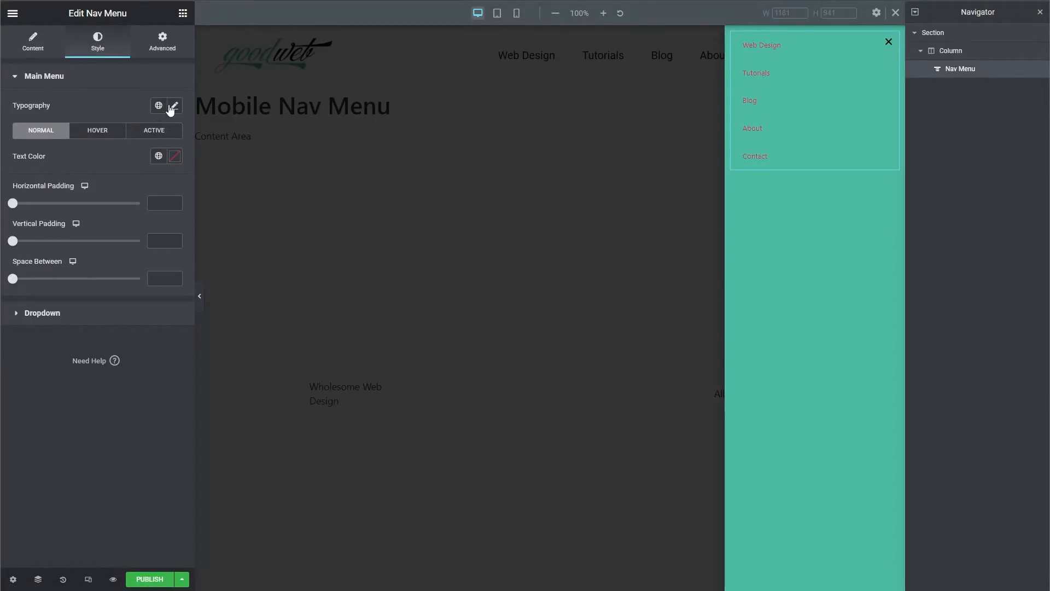
Style the menu link typography and colour, give the social icons a custom colour, and select the logo.
{"action": "left_click", "coordinate": [174, 106]}
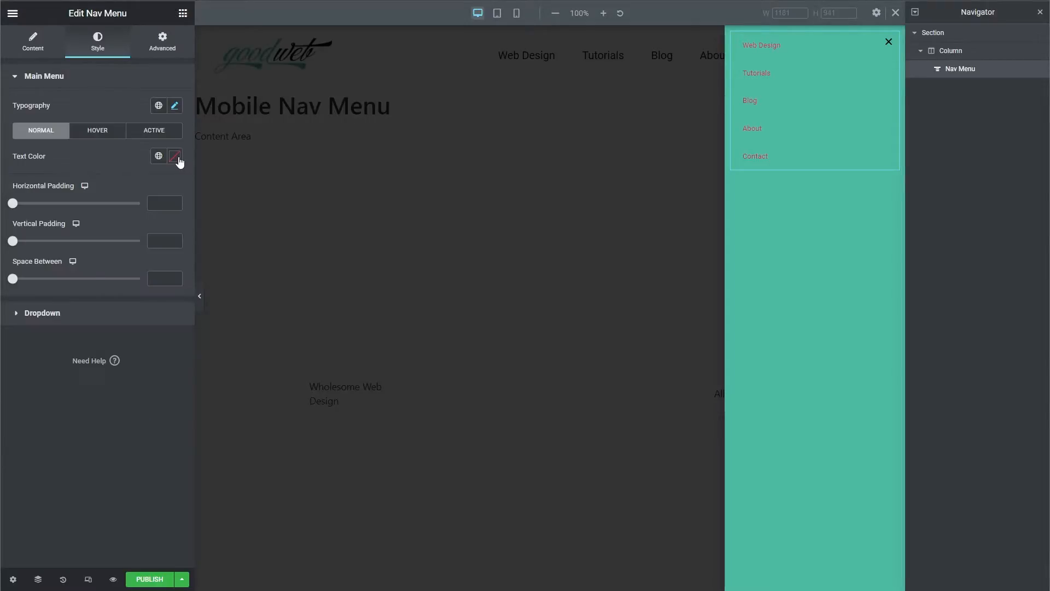
{"action": "left_click", "coordinate": [97, 130]}
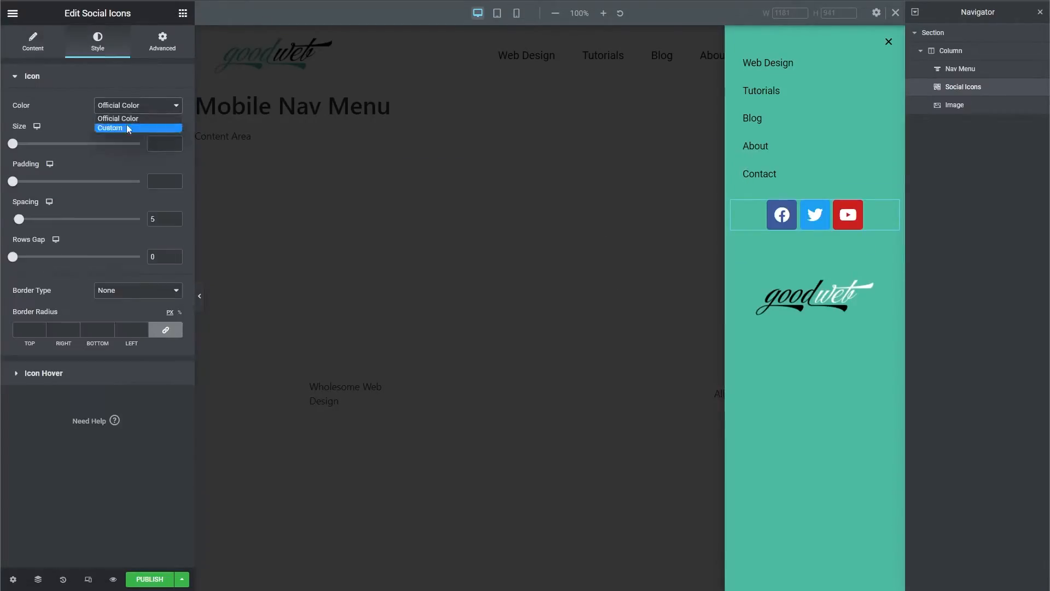
{"action": "left_click", "coordinate": [109, 128]}
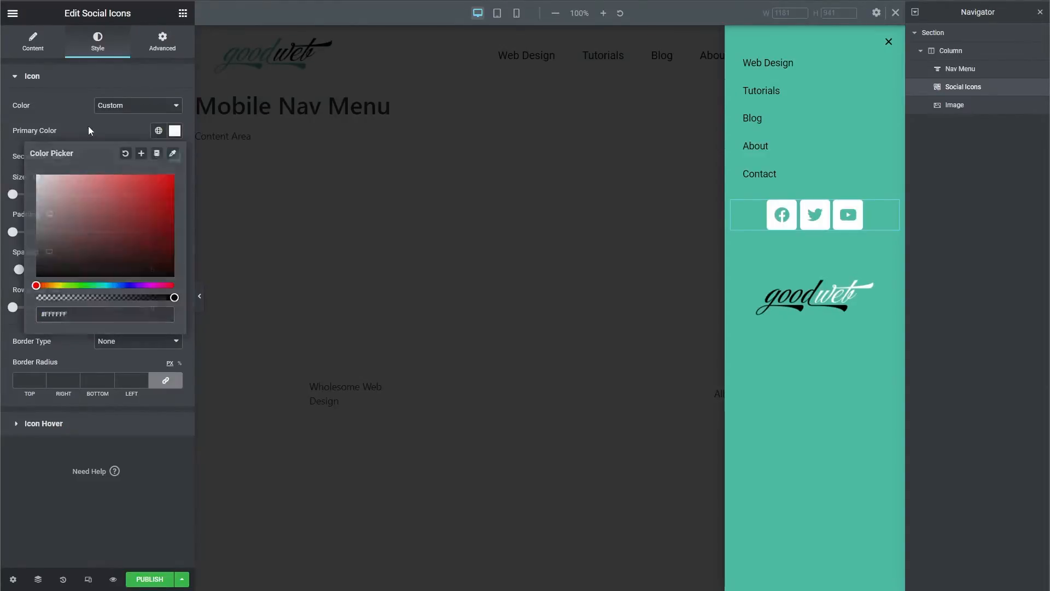
{"action": "left_click", "coordinate": [163, 42]}
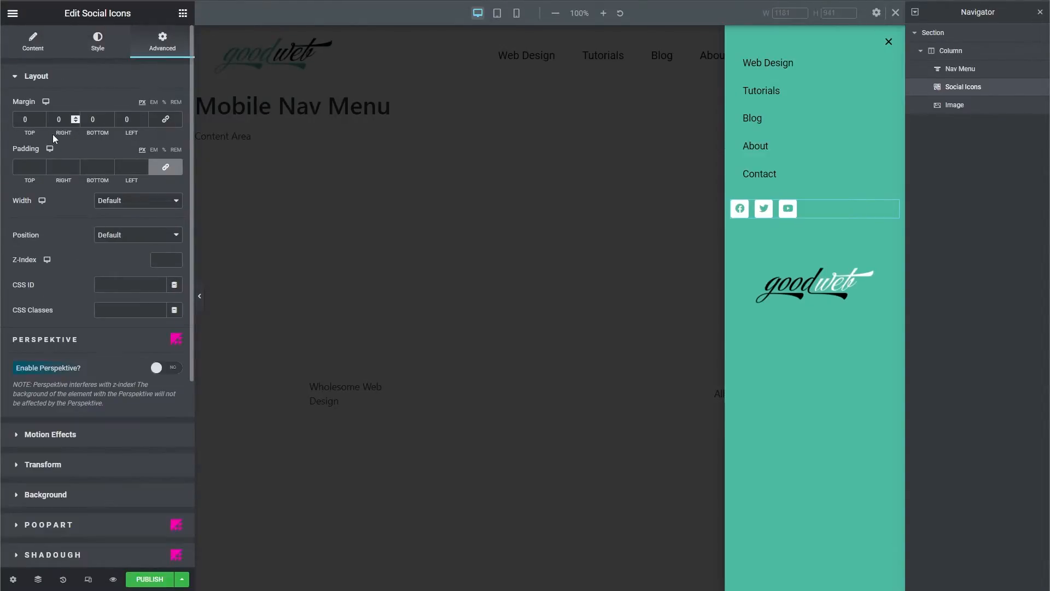
{"action": "left_click", "coordinate": [97, 42]}
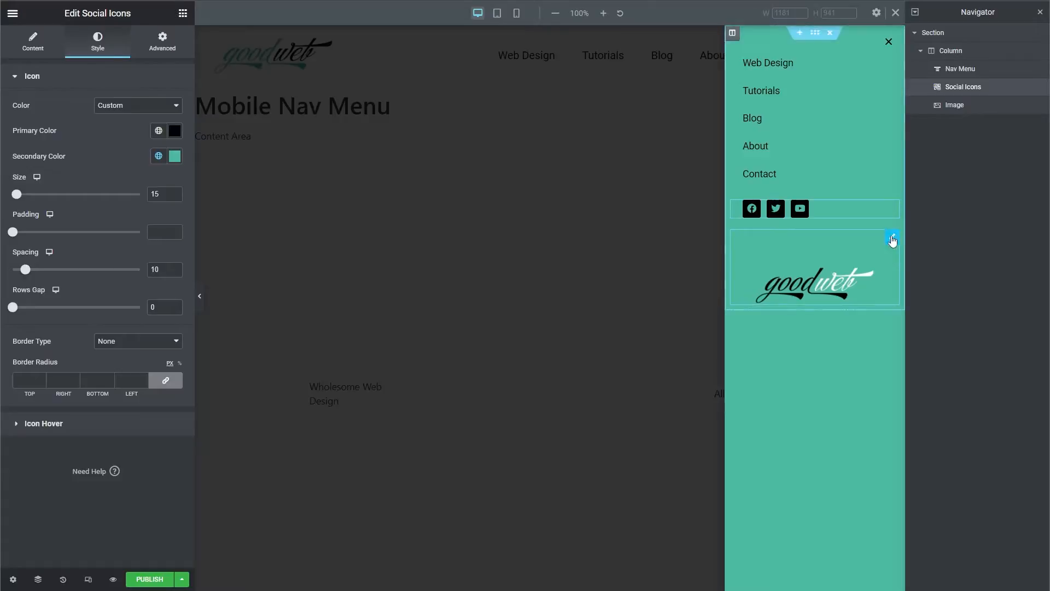
{"action": "left_click", "coordinate": [892, 239]}
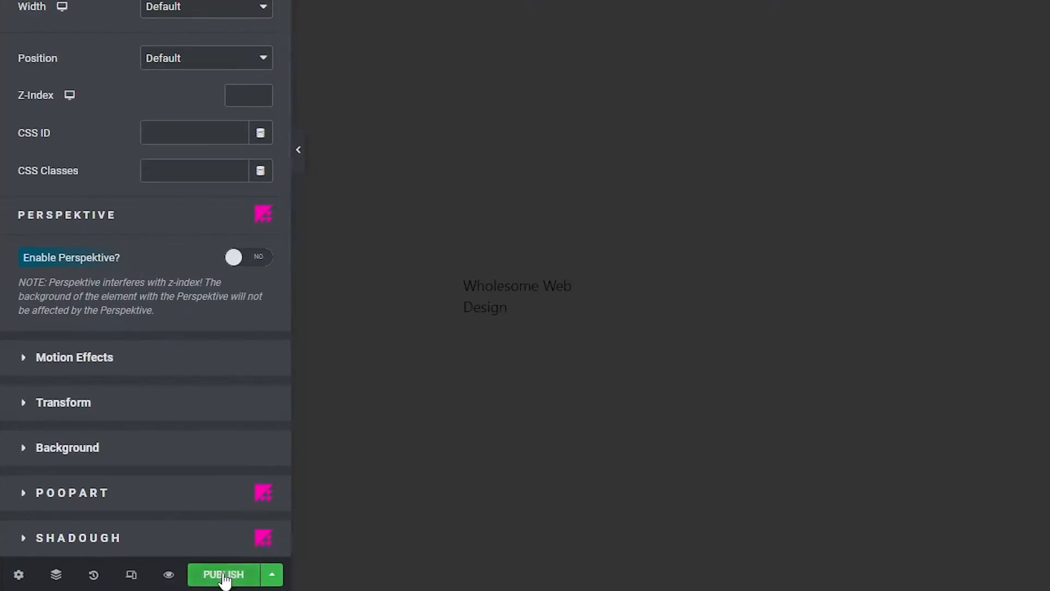
Publish the popup with an Include > Entire Site display condition.
{"action": "left_click", "coordinate": [224, 575]}
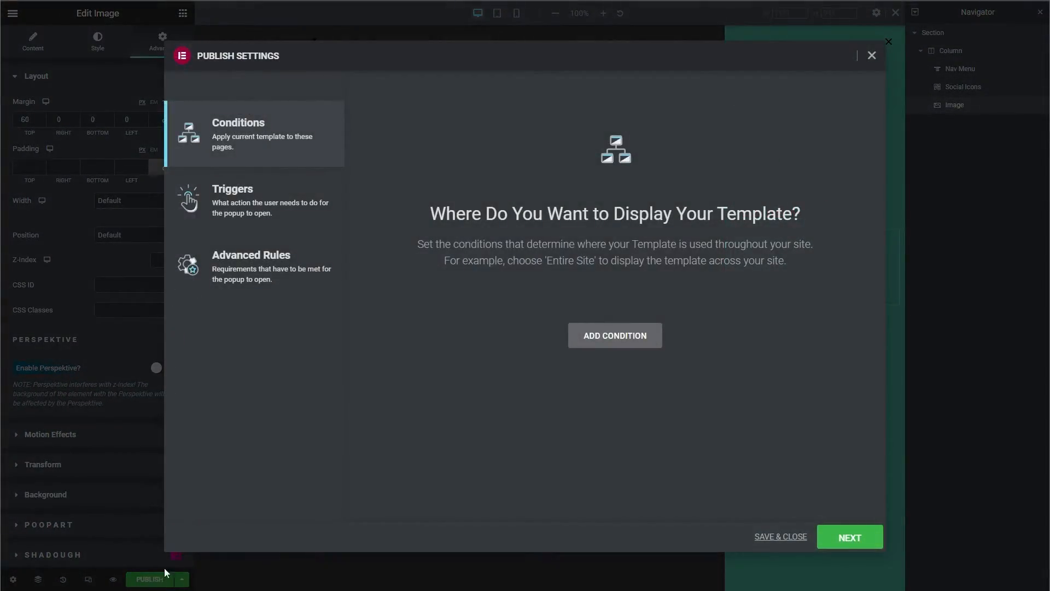
{"action": "left_click", "coordinate": [614, 335]}
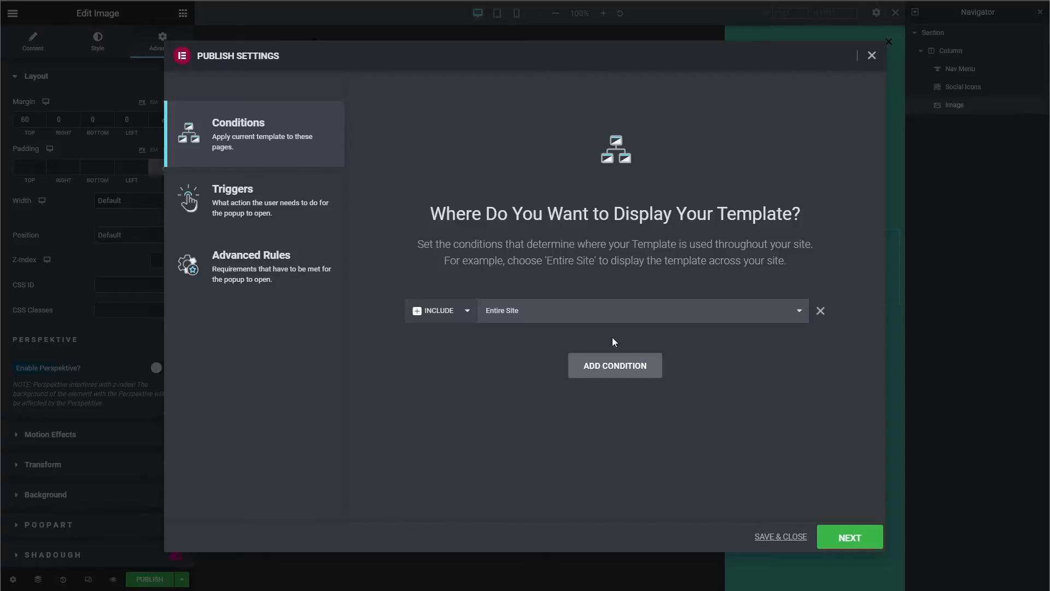
{"action": "mouse_move", "coordinate": [571, 329]}
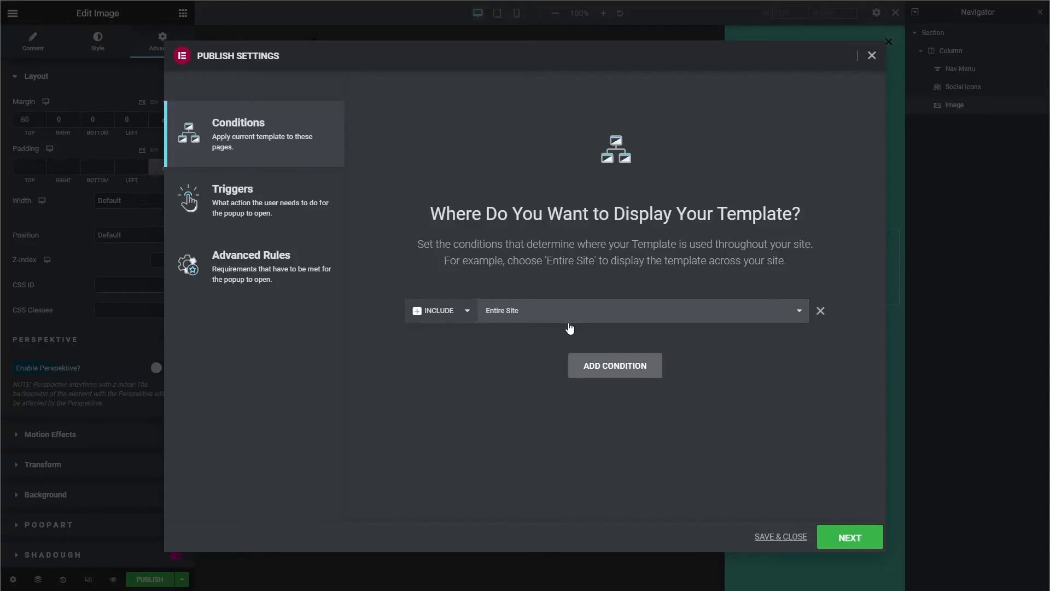
{"action": "left_click", "coordinate": [781, 536]}
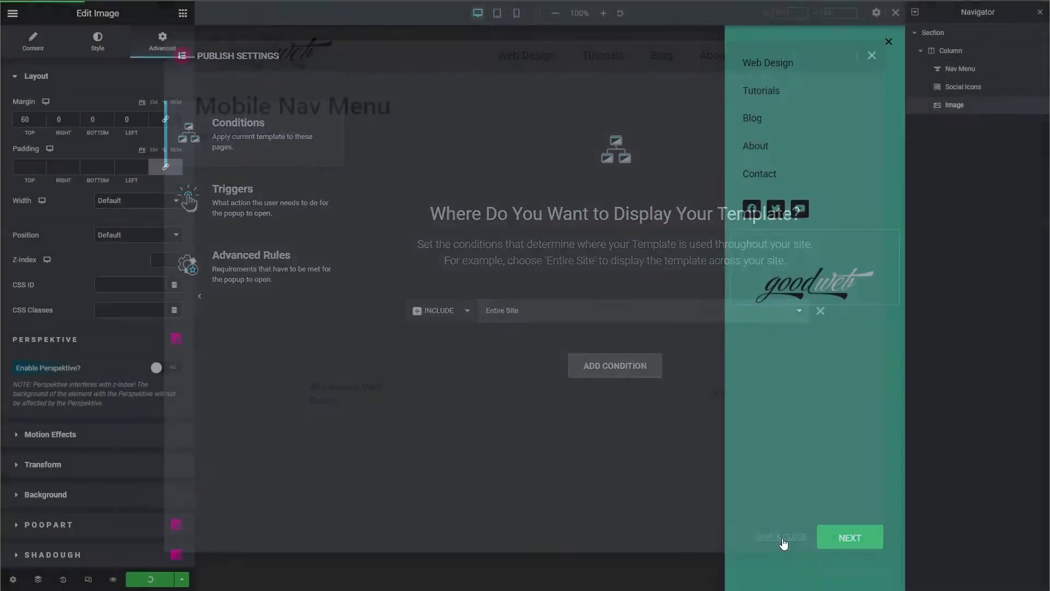
{"action": "left_click", "coordinate": [781, 537]}
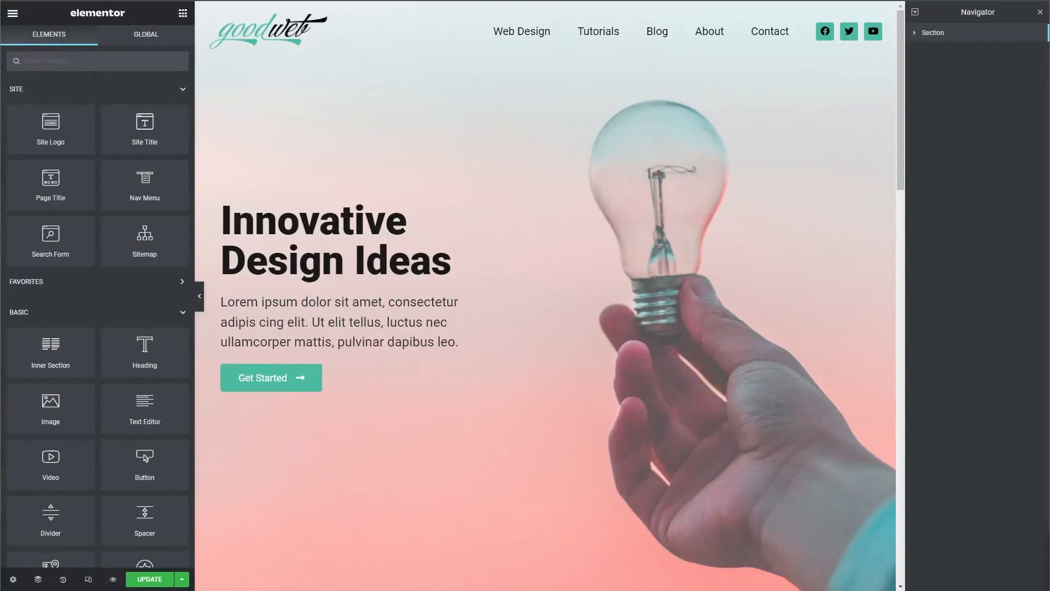
Drop an Icon widget into the header column and swap in the 'bars' hamburger icon.
{"action": "scroll", "scroll_direction": "down", "scroll_amount": 3}
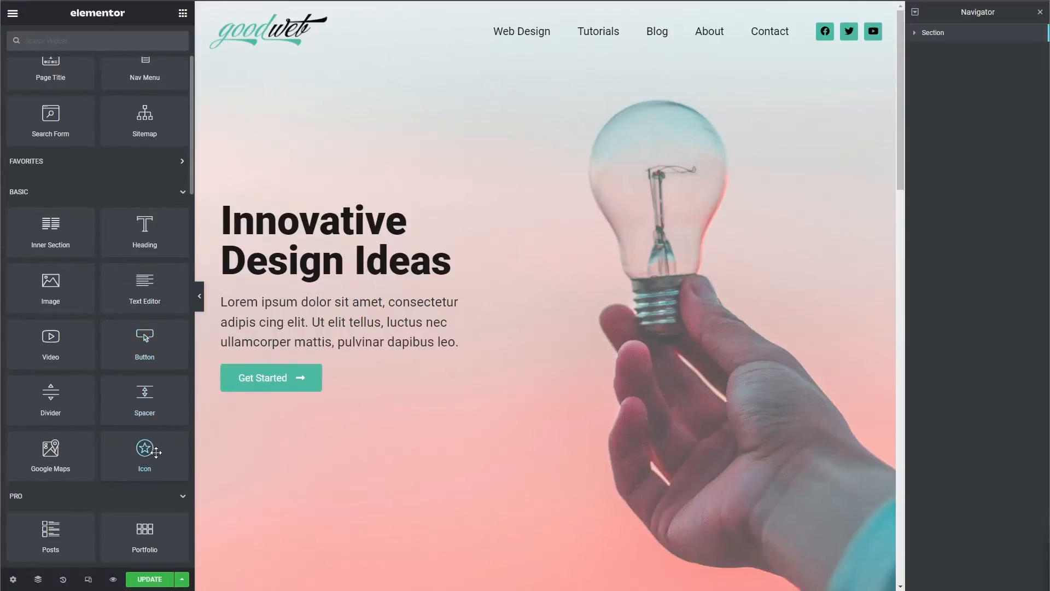
{"action": "left_click_drag", "start_coordinate": [144, 448], "coordinate": [704, 35]}
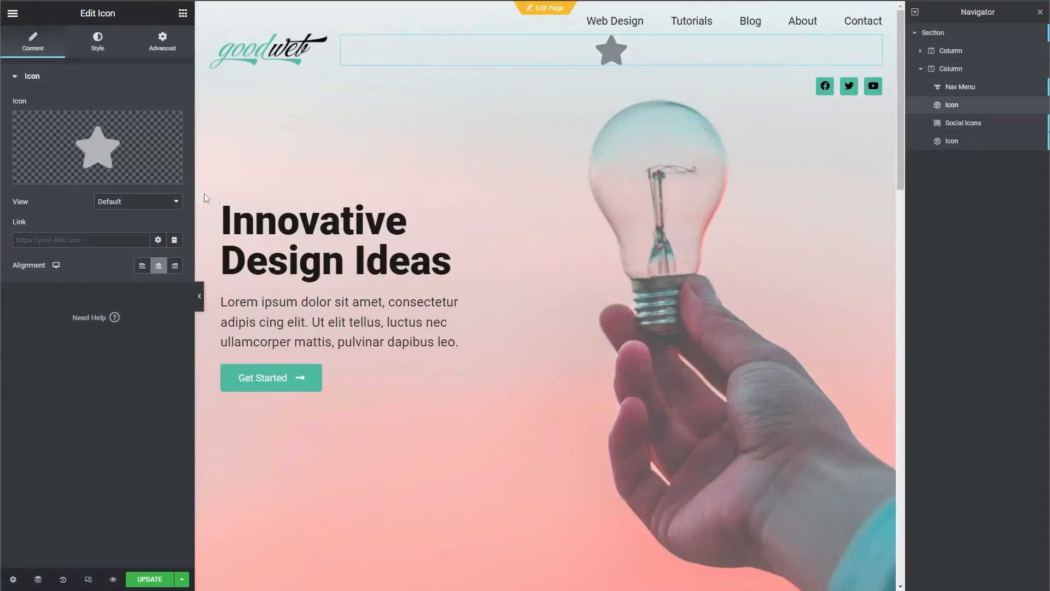
{"action": "left_click", "coordinate": [97, 147]}
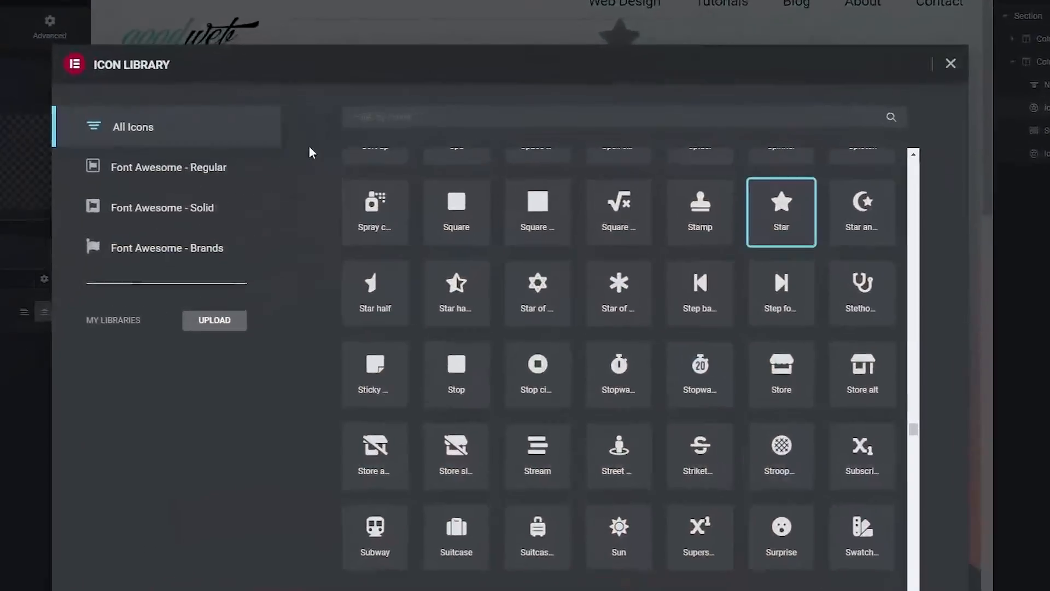
{"action": "type", "text": "b"}
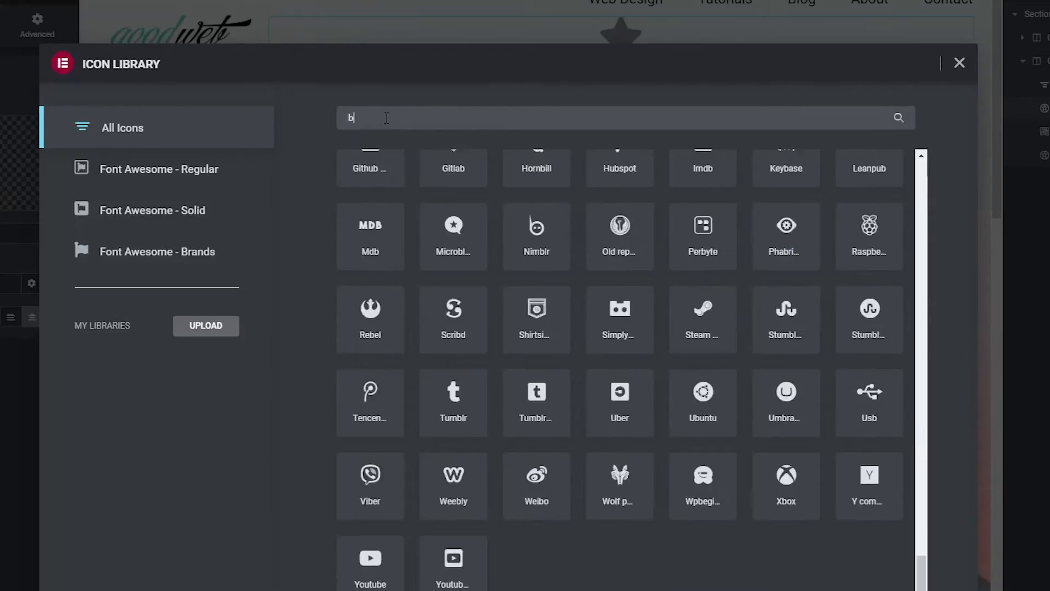
{"action": "type", "text": "ars"}
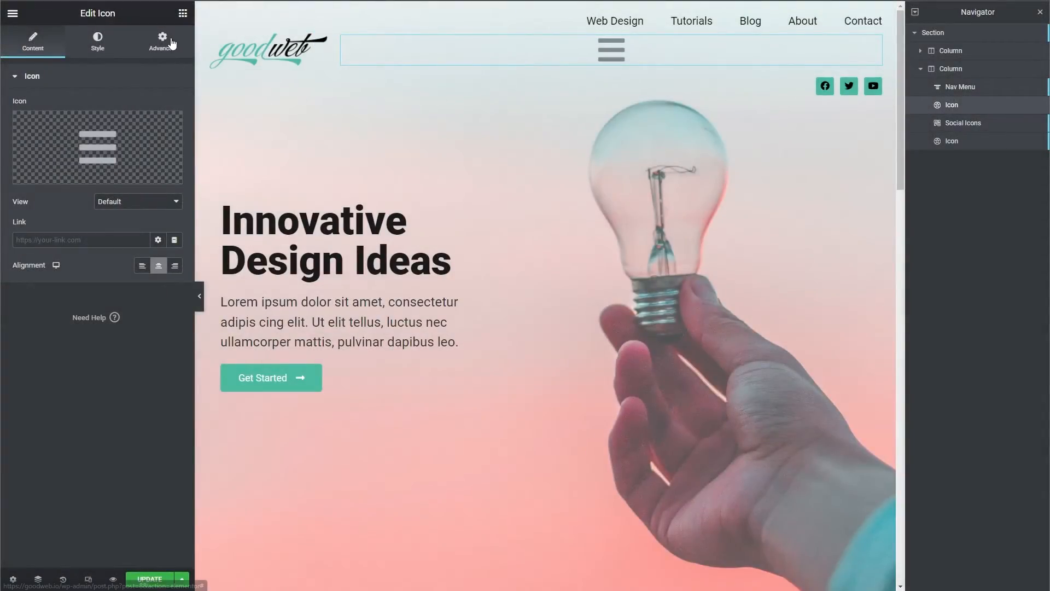
{"action": "left_click", "coordinate": [162, 41]}
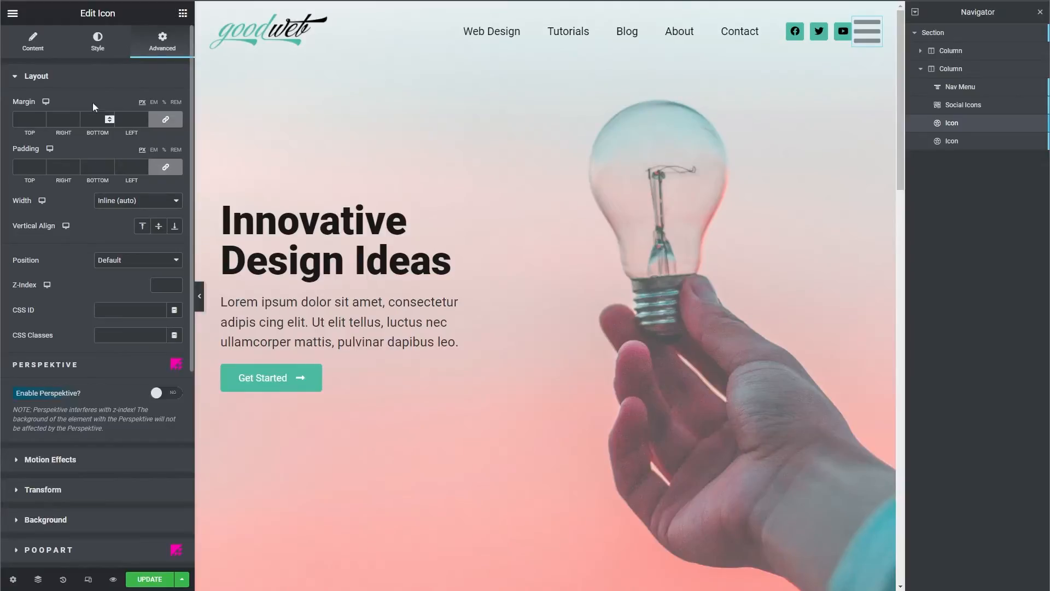
Colour the hamburger icon with the site's green global colour.
{"action": "left_click", "coordinate": [97, 41]}
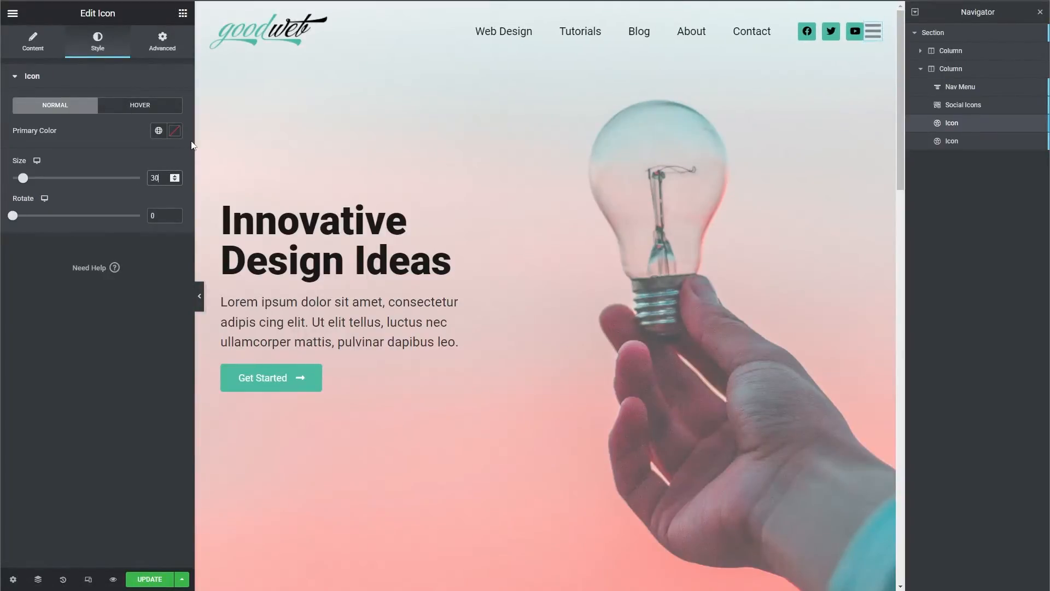
{"action": "mouse_move", "coordinate": [158, 131]}
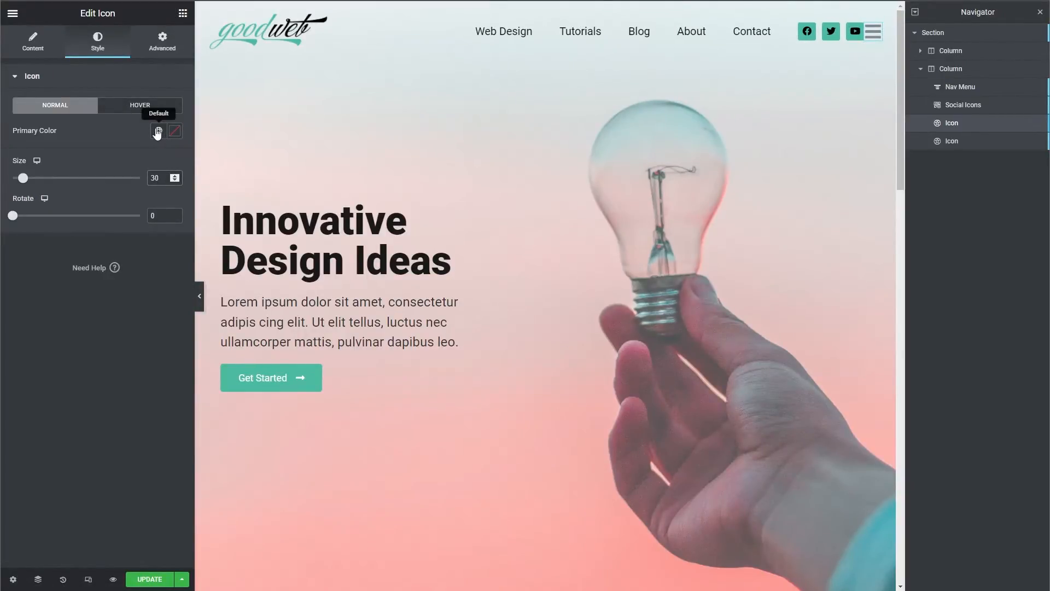
{"action": "left_click", "coordinate": [158, 131]}
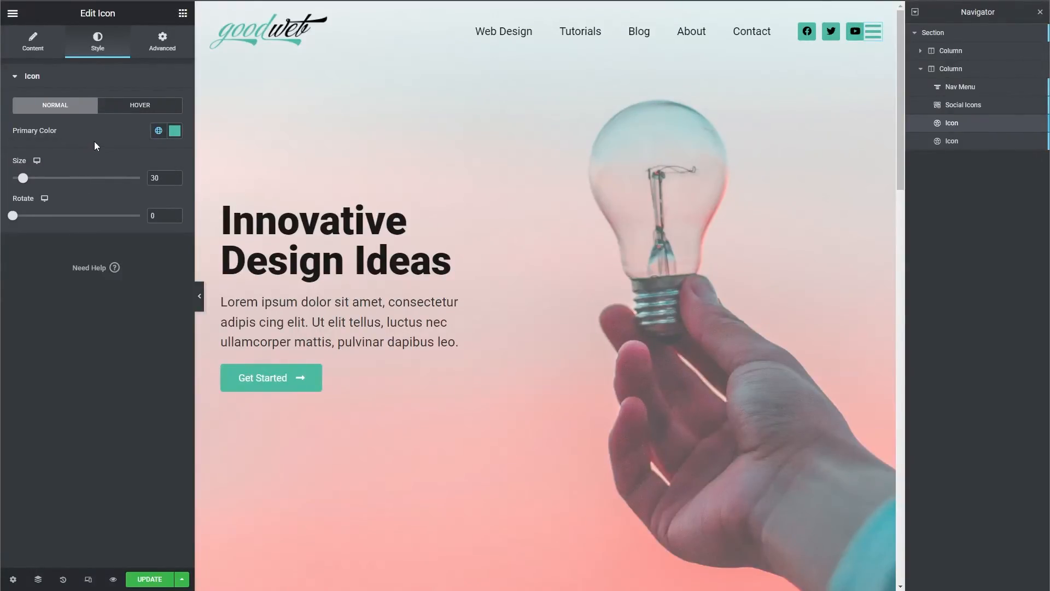
{"action": "mouse_move", "coordinate": [33, 48]}
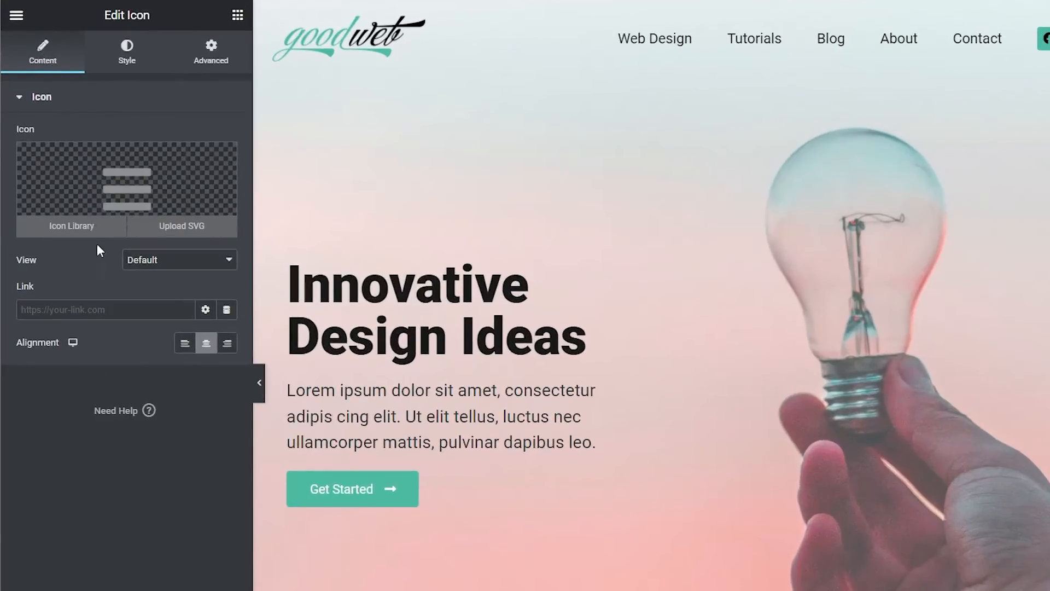
{"action": "mouse_move", "coordinate": [226, 309]}
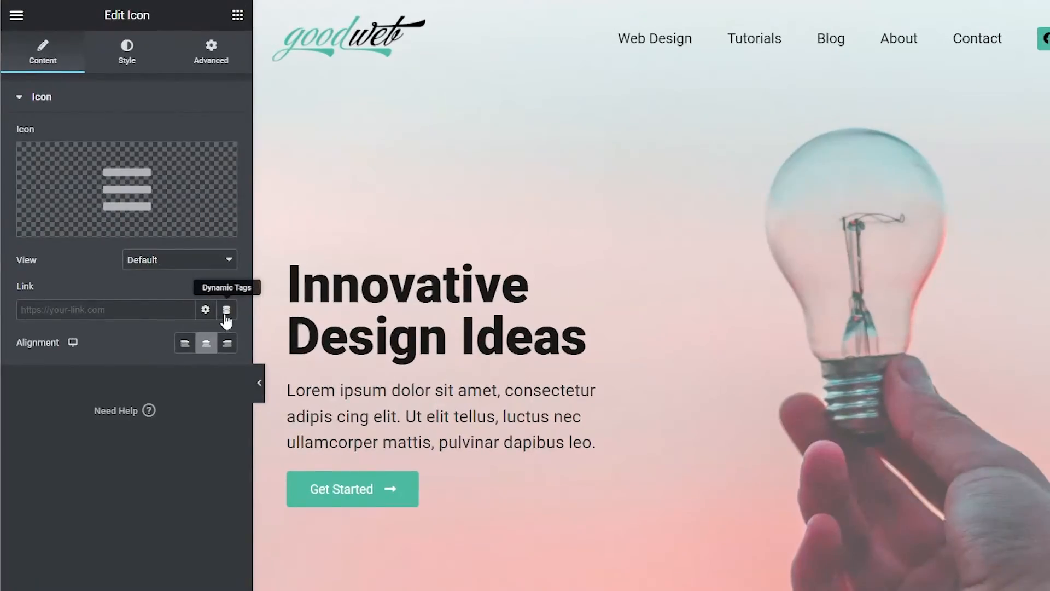
Set the hamburger icon's link to a dynamic Popup tag that opens Mobile Nav Menu.
{"action": "left_click", "coordinate": [227, 309]}
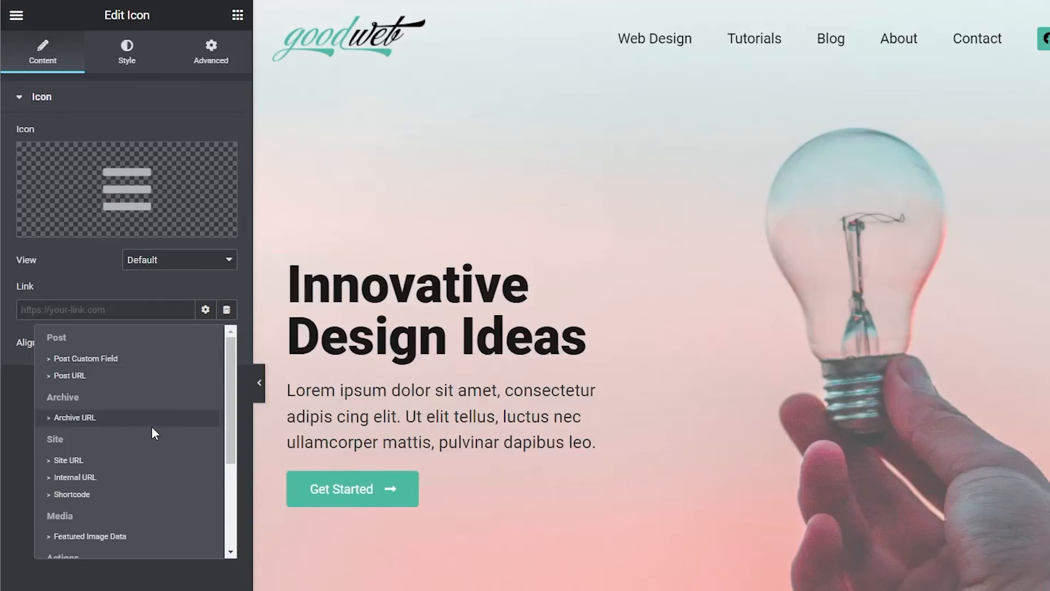
{"action": "scroll", "scroll_direction": "down", "scroll_amount": 3}
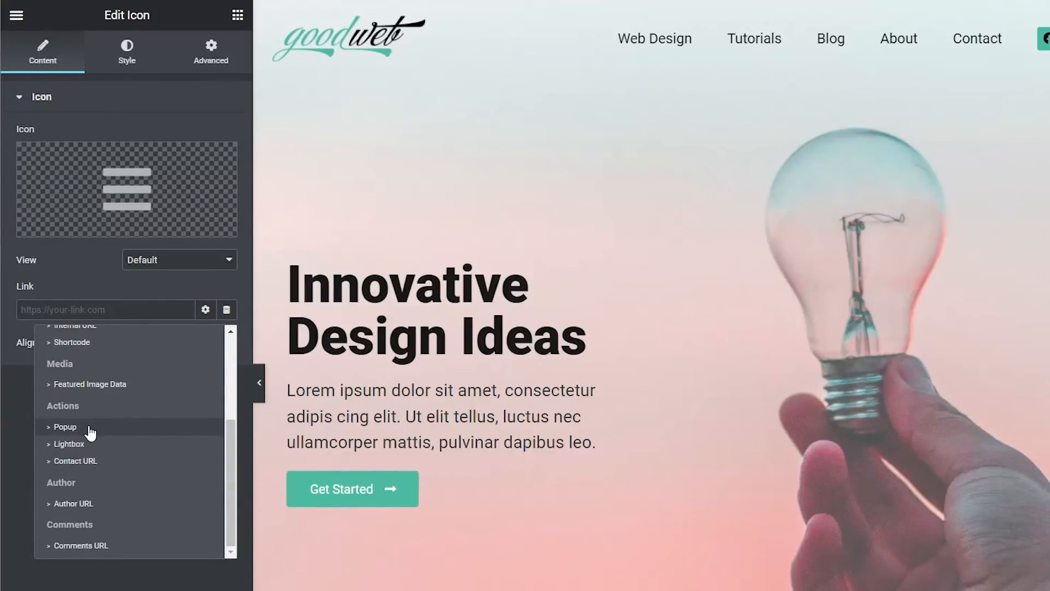
{"action": "left_click", "coordinate": [64, 426]}
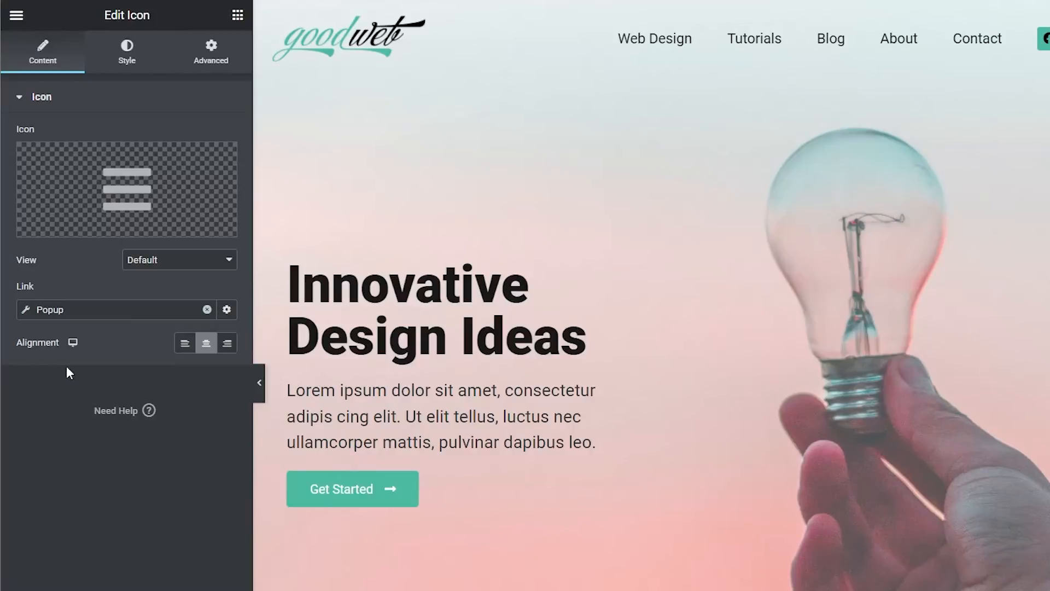
{"action": "left_click", "coordinate": [226, 309]}
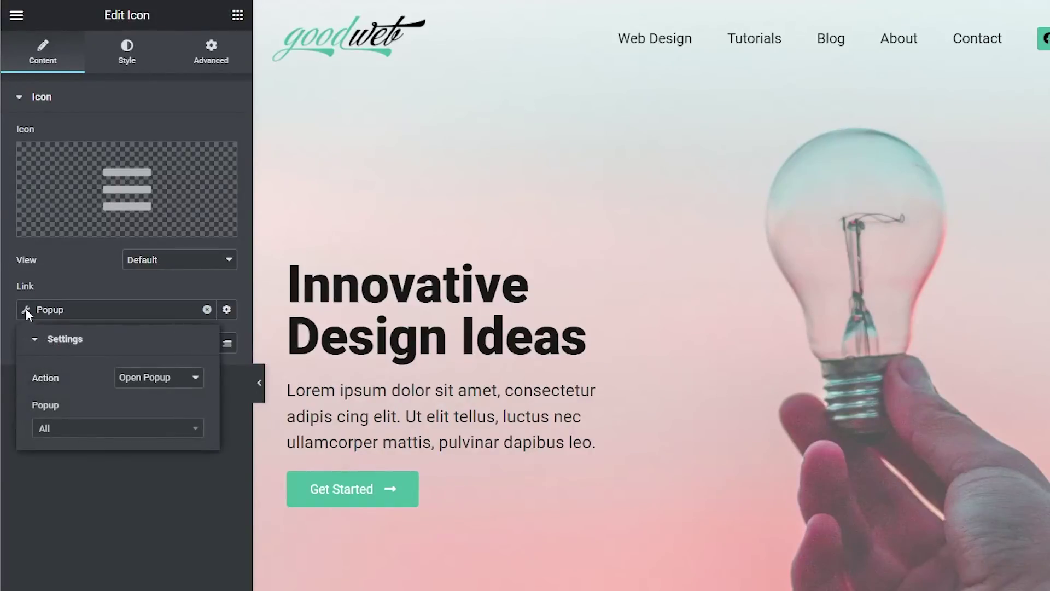
{"action": "left_click", "coordinate": [117, 427]}
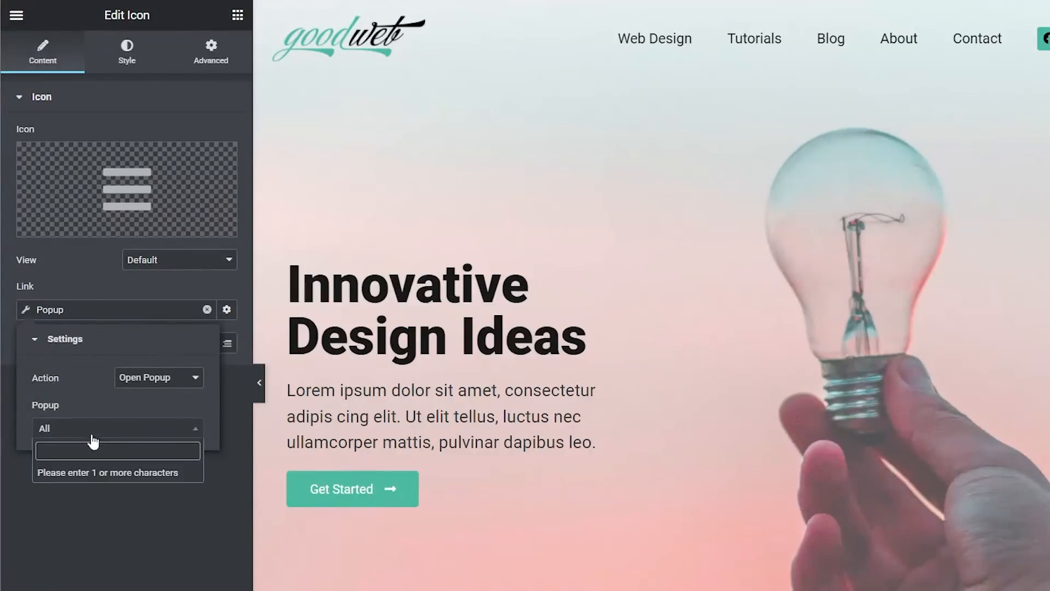
{"action": "type", "text": "mo"}
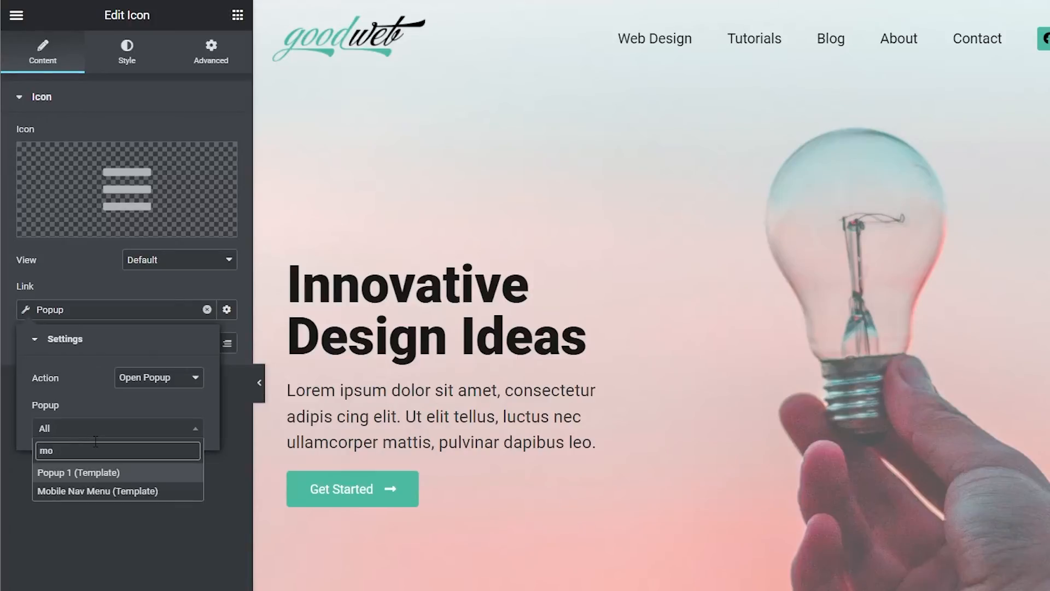
{"action": "left_click", "coordinate": [95, 491]}
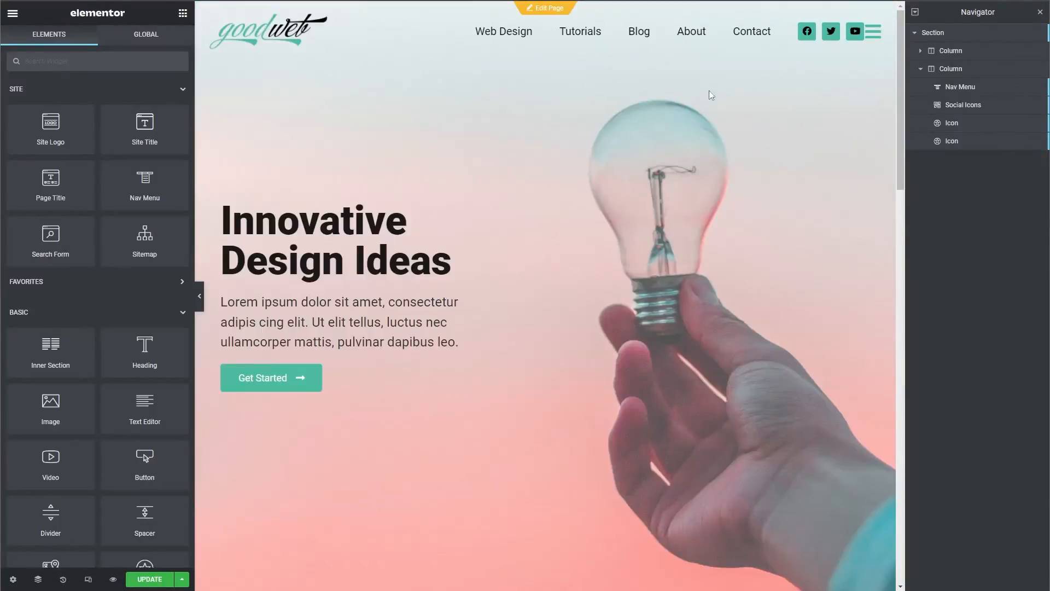
{"action": "mouse_move", "coordinate": [796, 137]}
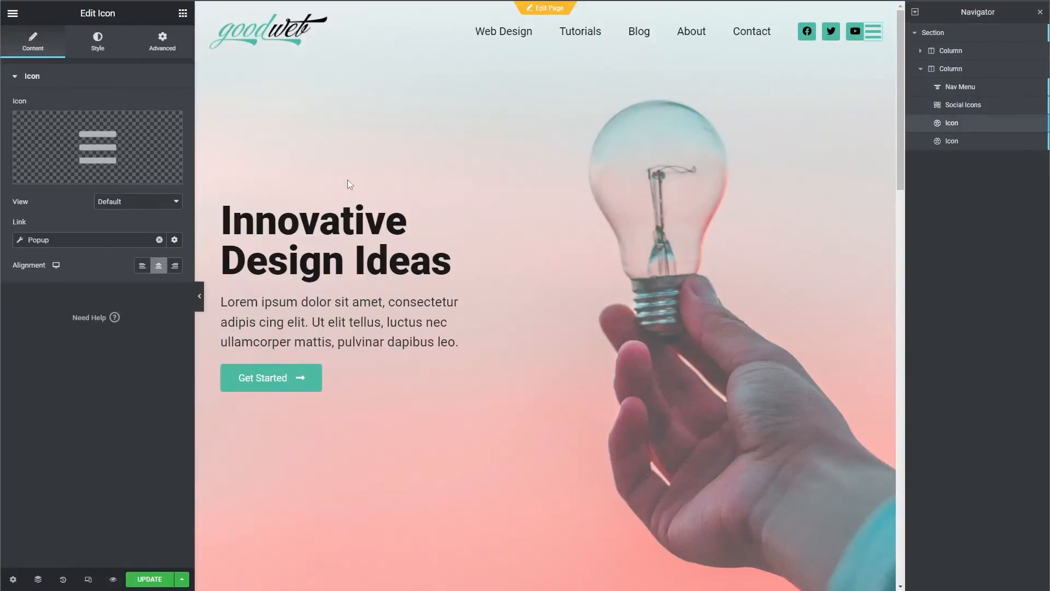
Hide the hamburger icon on desktop and tablet in Responsive settings, then update the page.
{"action": "left_click", "coordinate": [162, 41]}
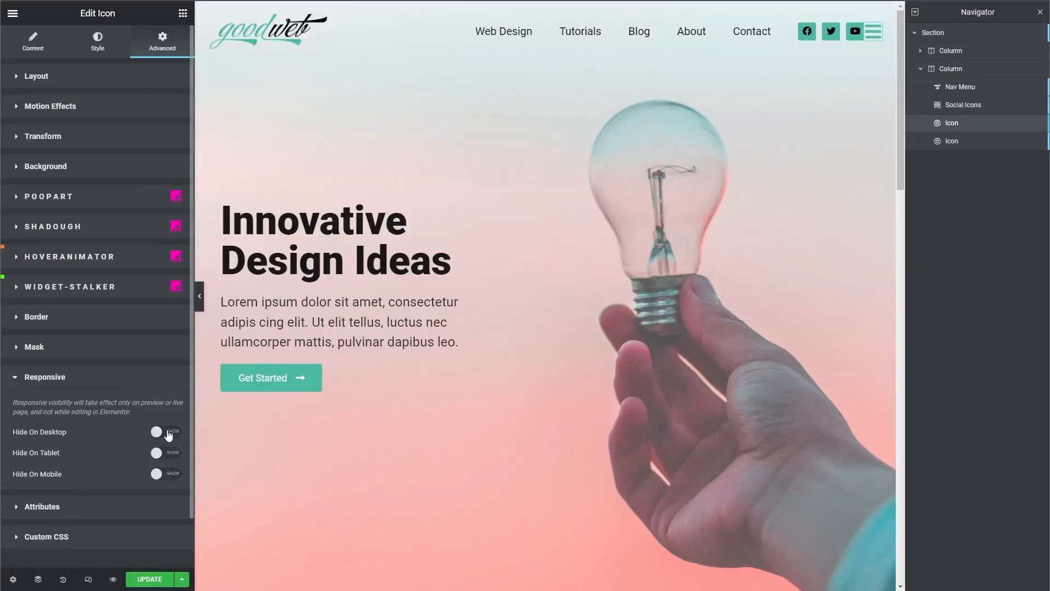
{"action": "left_click", "coordinate": [165, 453]}
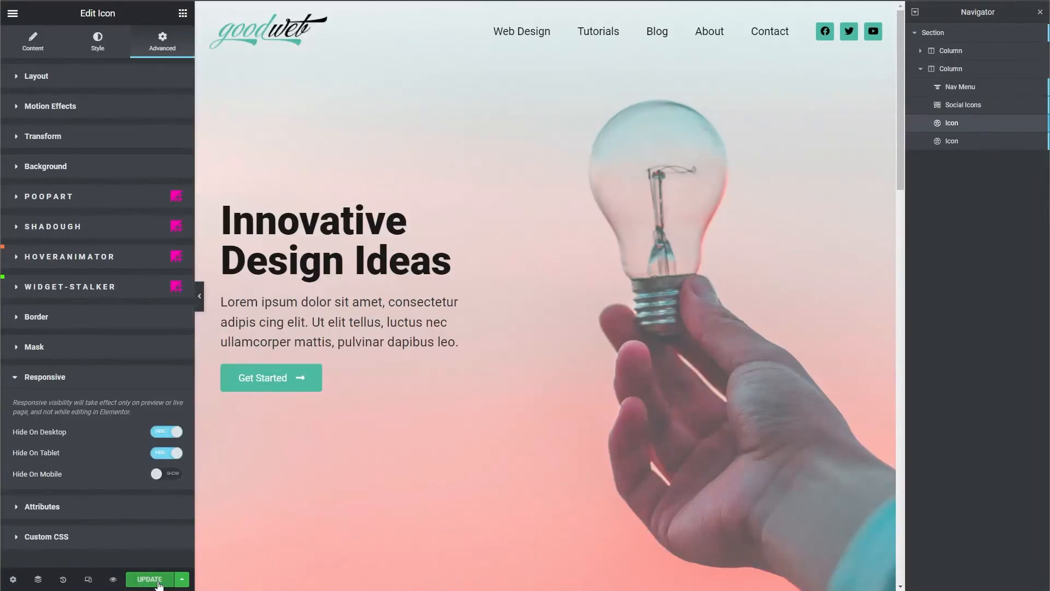
{"action": "left_click", "coordinate": [150, 579]}
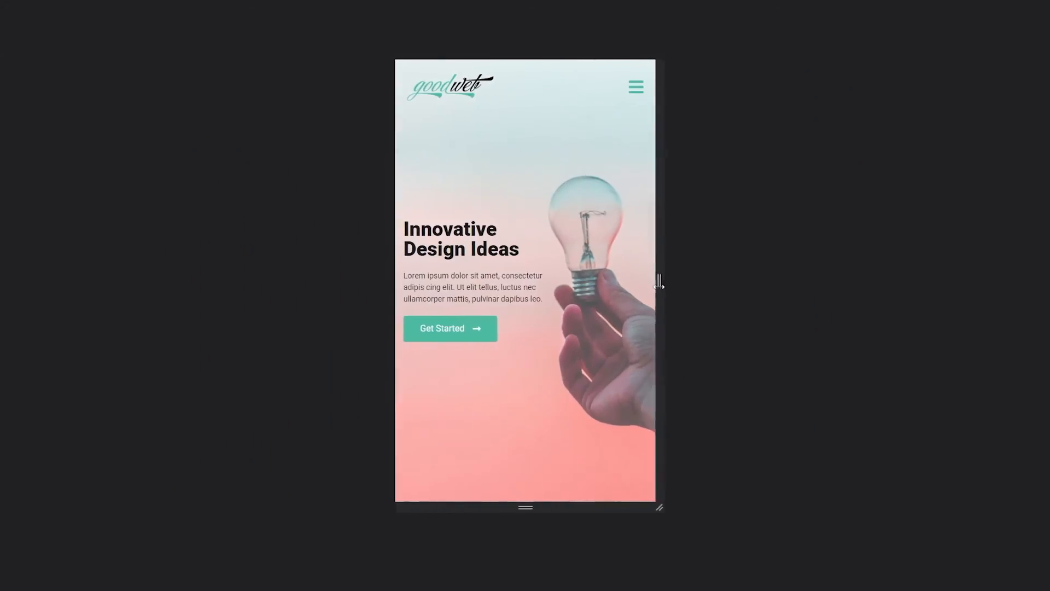
Open and close the green popup from the mobile hamburger, then widen the preview to desktop.
{"action": "left_click", "coordinate": [635, 86]}
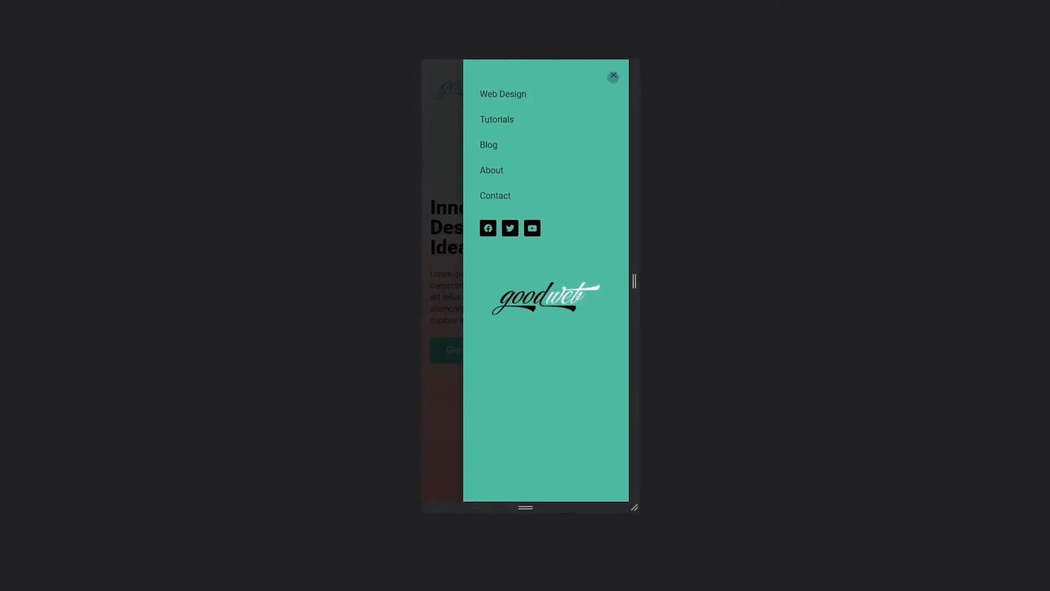
{"action": "left_click", "coordinate": [613, 76]}
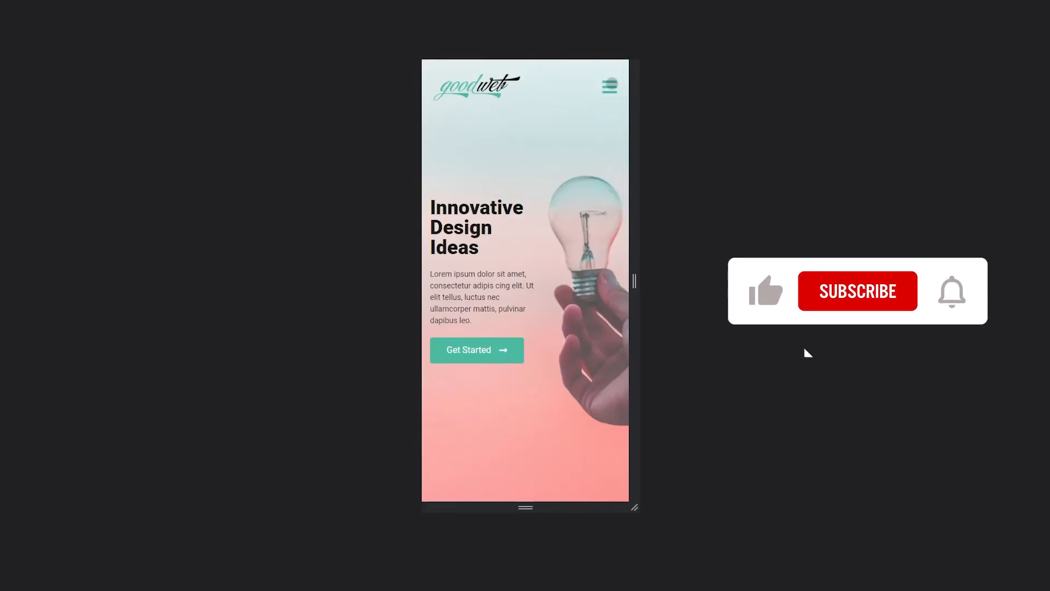
{"action": "left_click", "coordinate": [609, 86]}
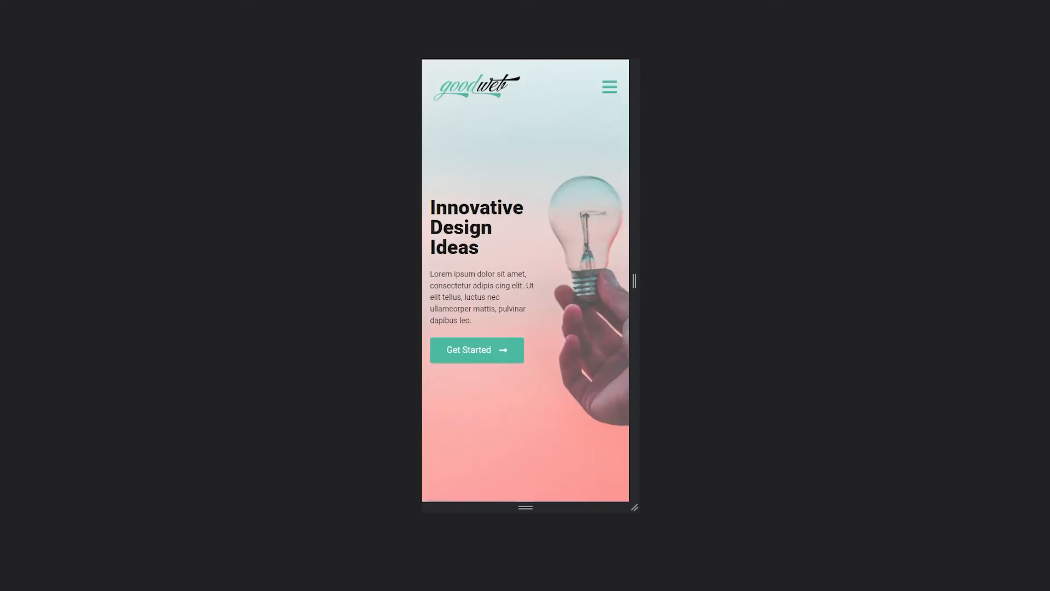
{"action": "left_click_drag", "start_coordinate": [633, 281], "coordinate": [820, 283]}
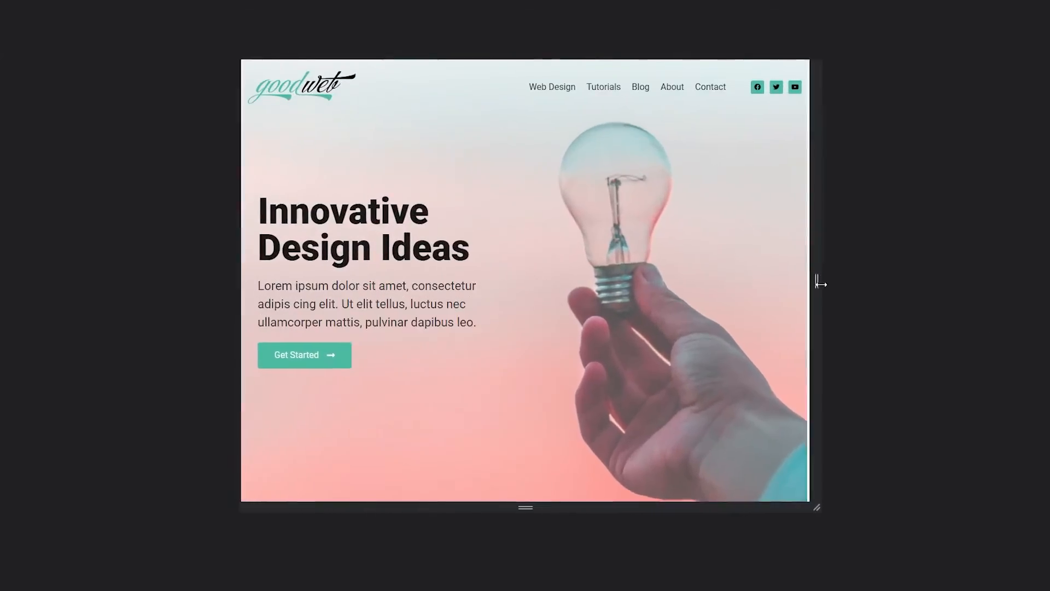
{"action": "scroll", "scroll_direction": "down", "scroll_amount": 3}
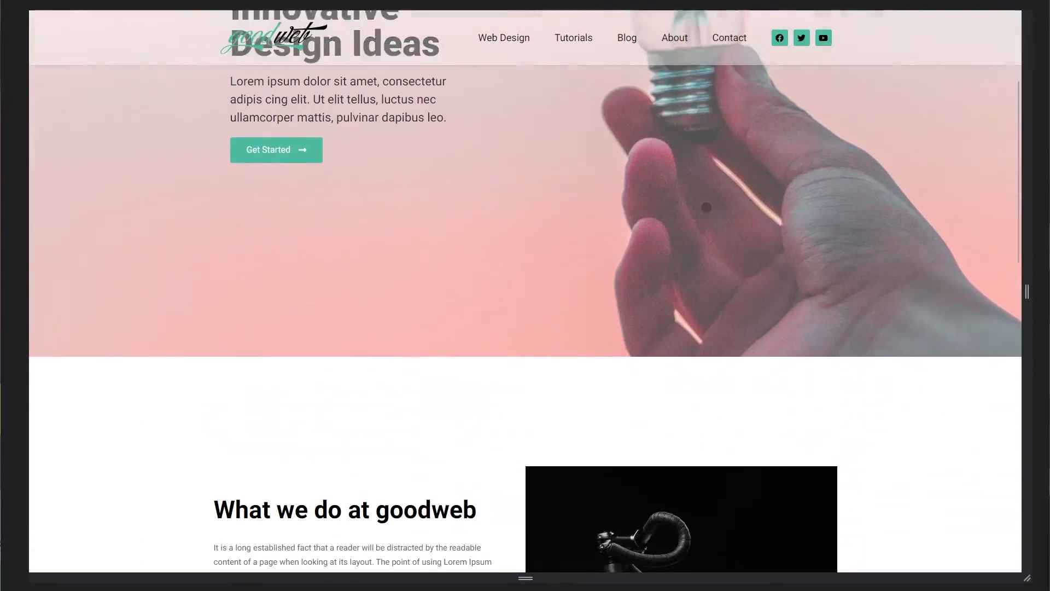